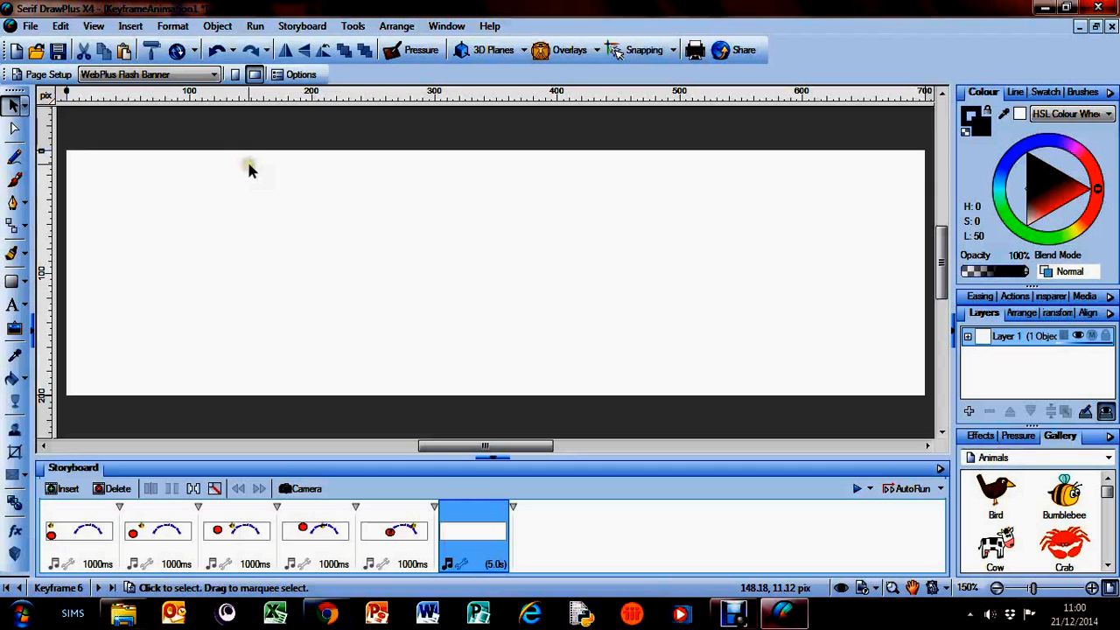
mouse_move(44, 312)
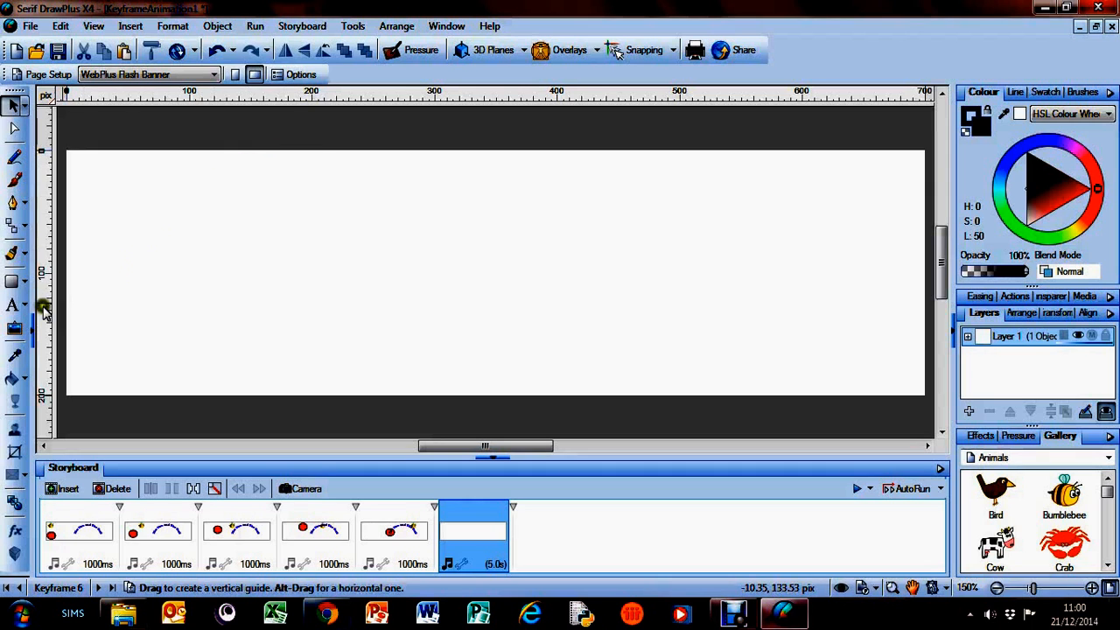
Draw a black Quick Rectangle left of page centre and rotate it a few degrees clockwise.
left_click(14, 280)
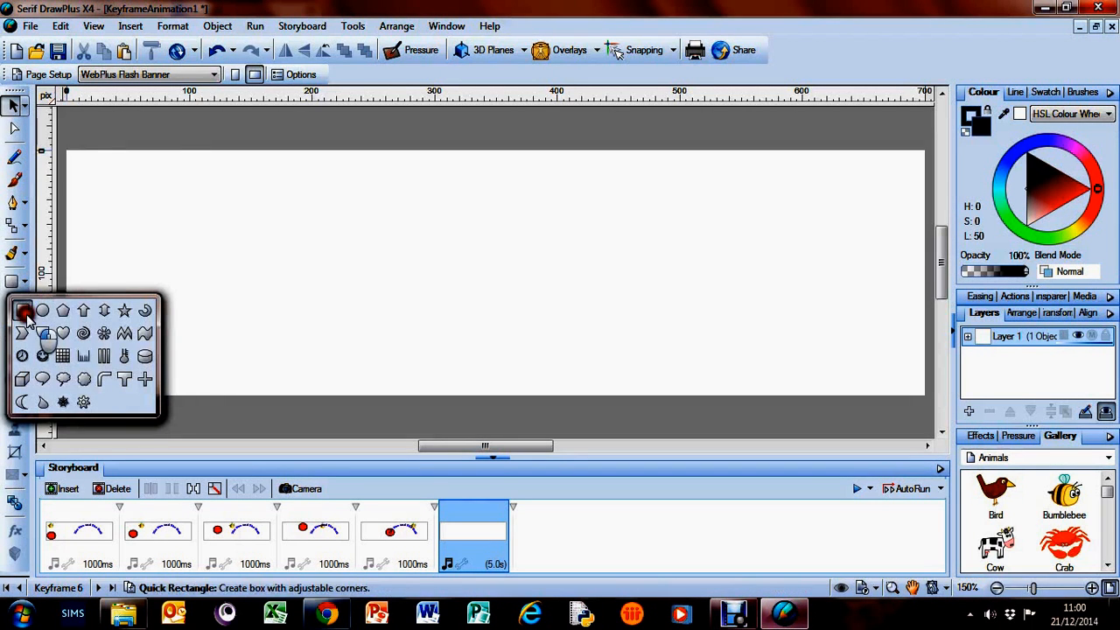
left_click_drag(347, 228, 544, 329)
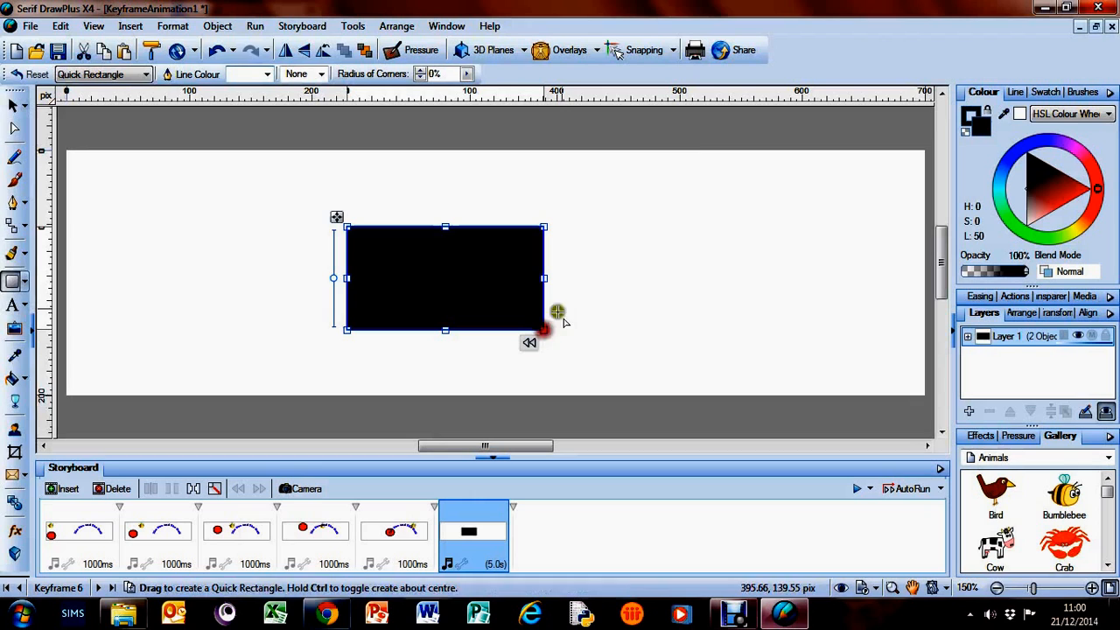
mouse_move(375, 319)
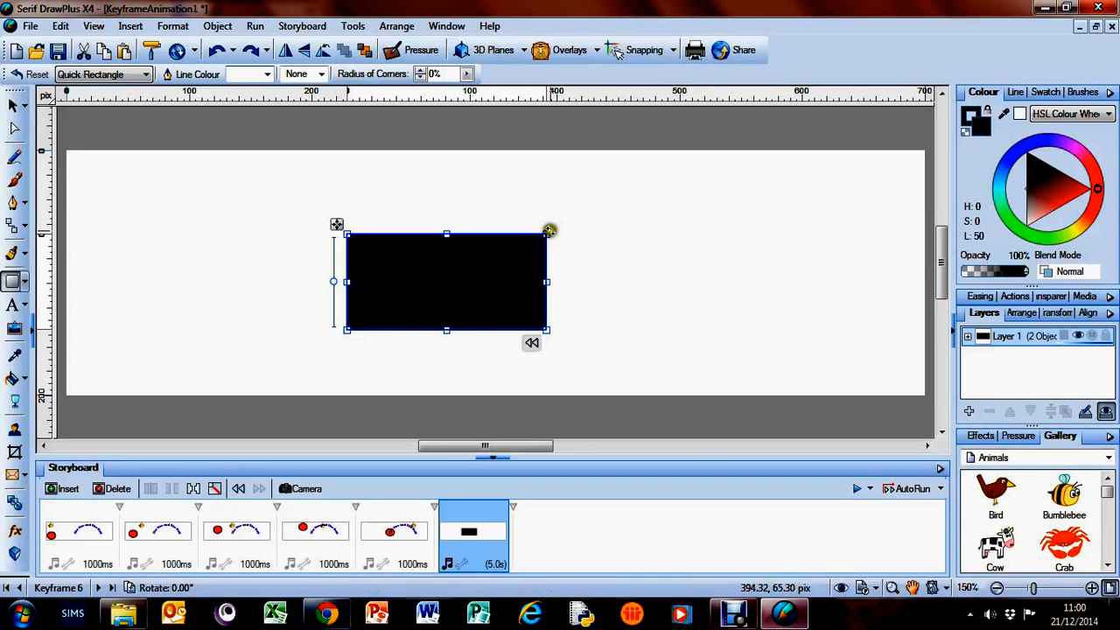
left_click_drag(549, 231, 557, 360)
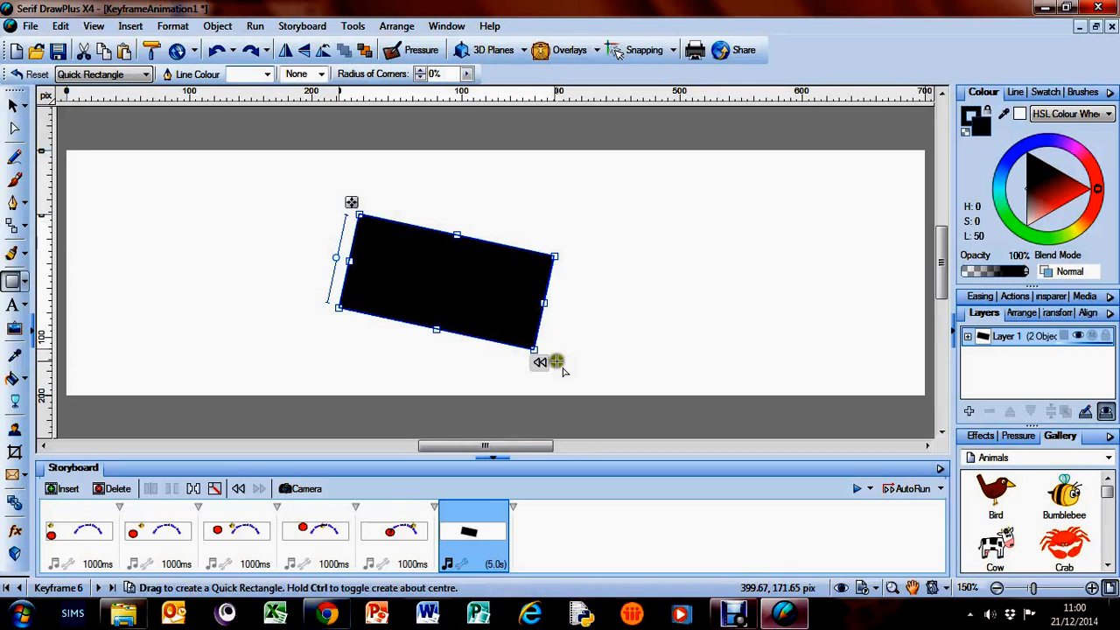
mouse_move(336, 261)
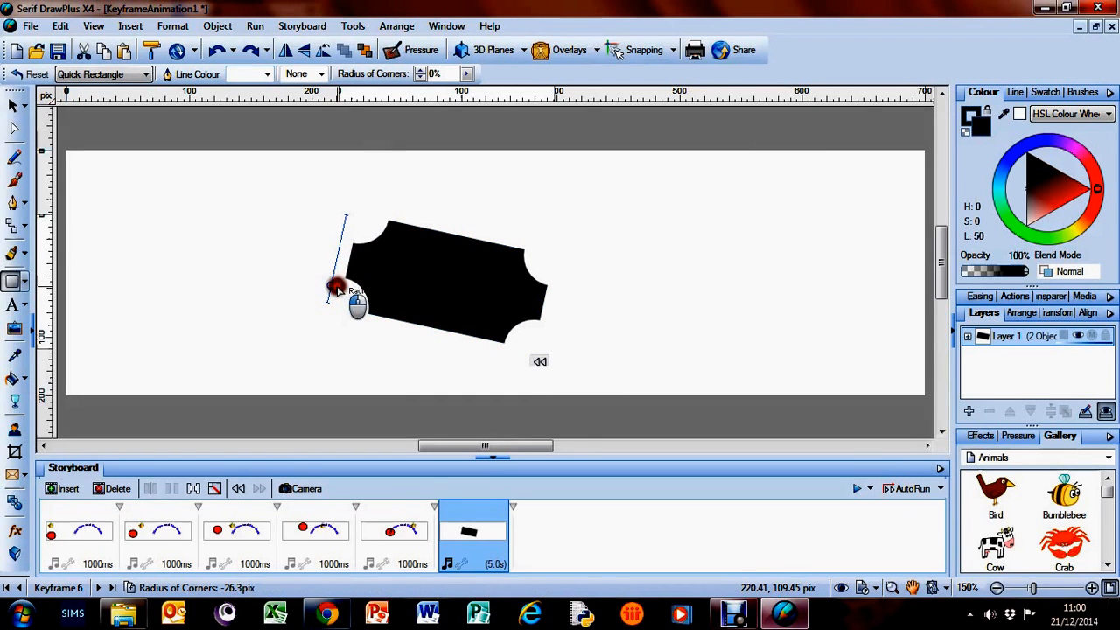
Round the rectangle's corners into a pill-like shape, easing the rounding back slightly.
left_click_drag(338, 287, 326, 297)
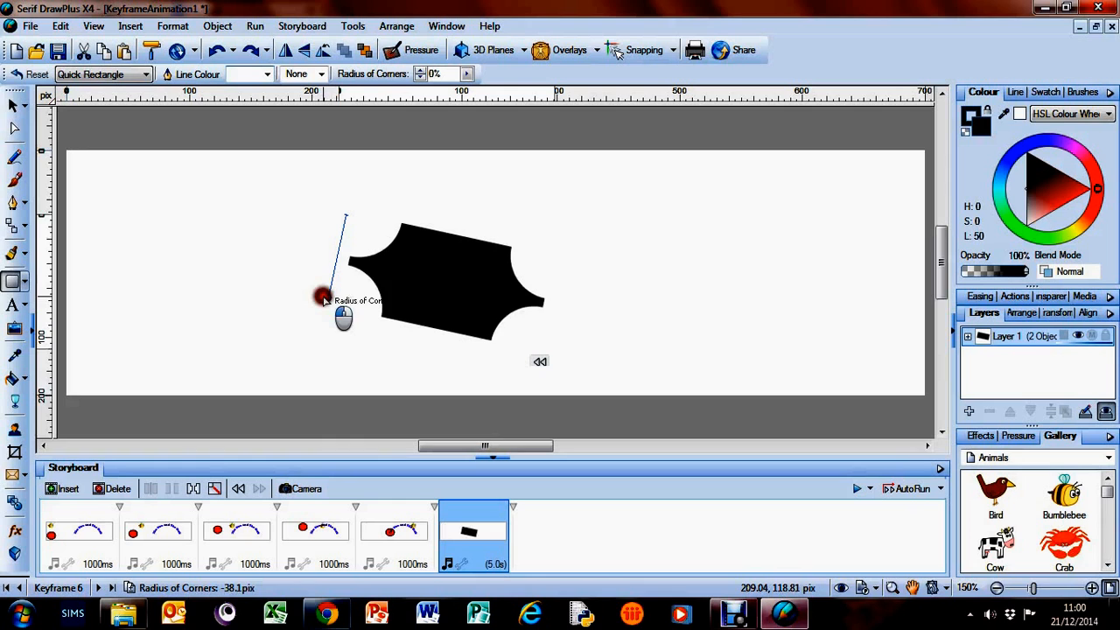
left_click_drag(323, 297, 343, 219)
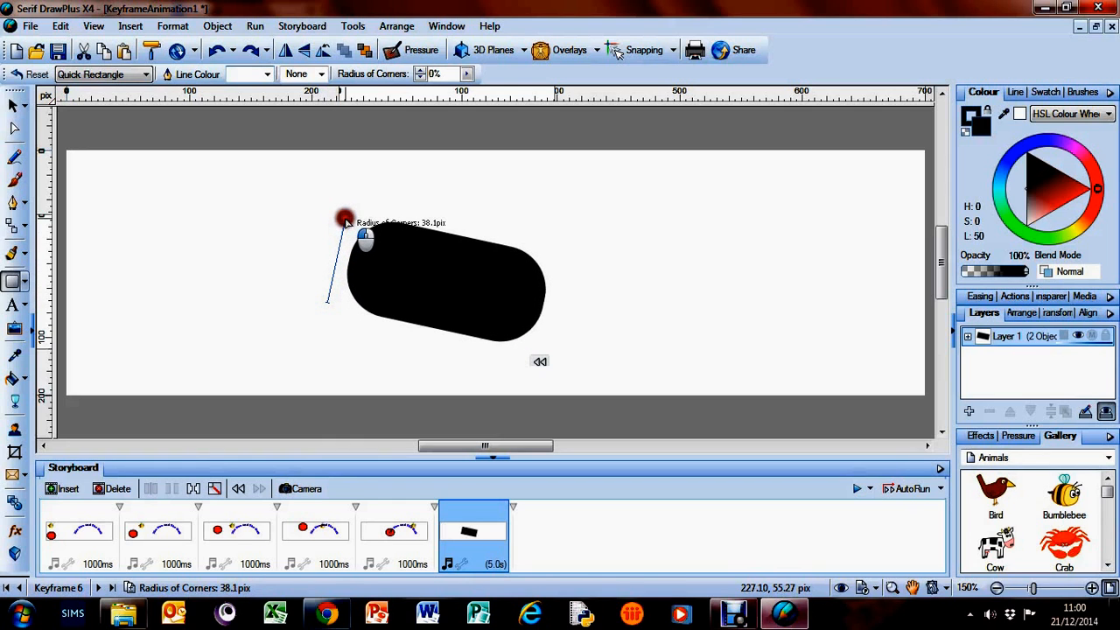
left_click_drag(346, 219, 343, 237)
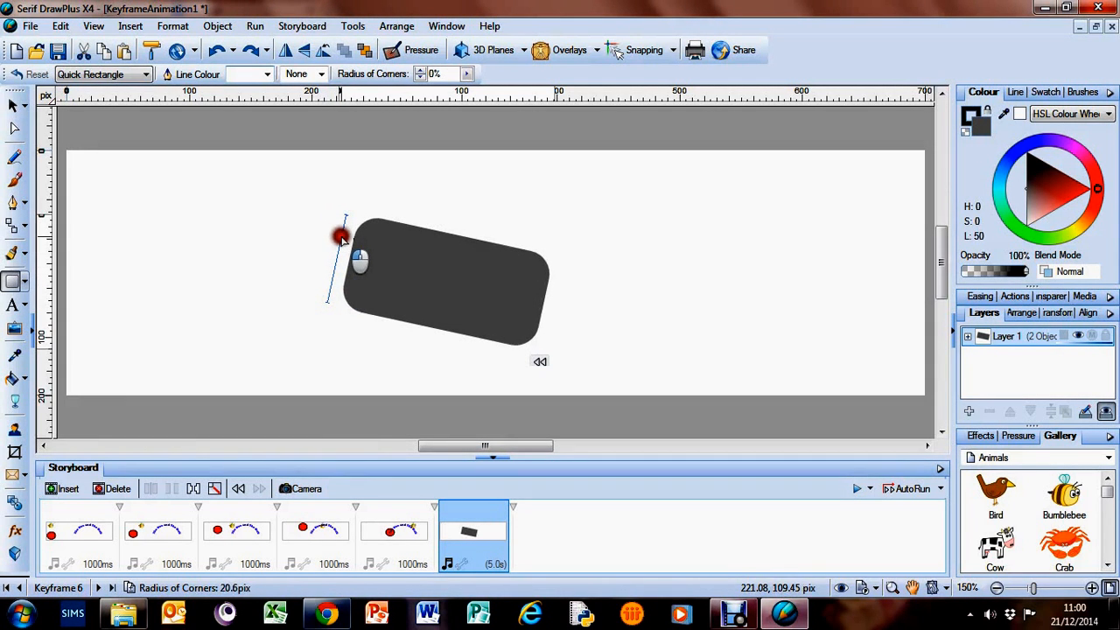
Fill the rectangle bright yellow via the Colour tab's HSL wheel, adjusting the colour slider.
left_click(1071, 189)
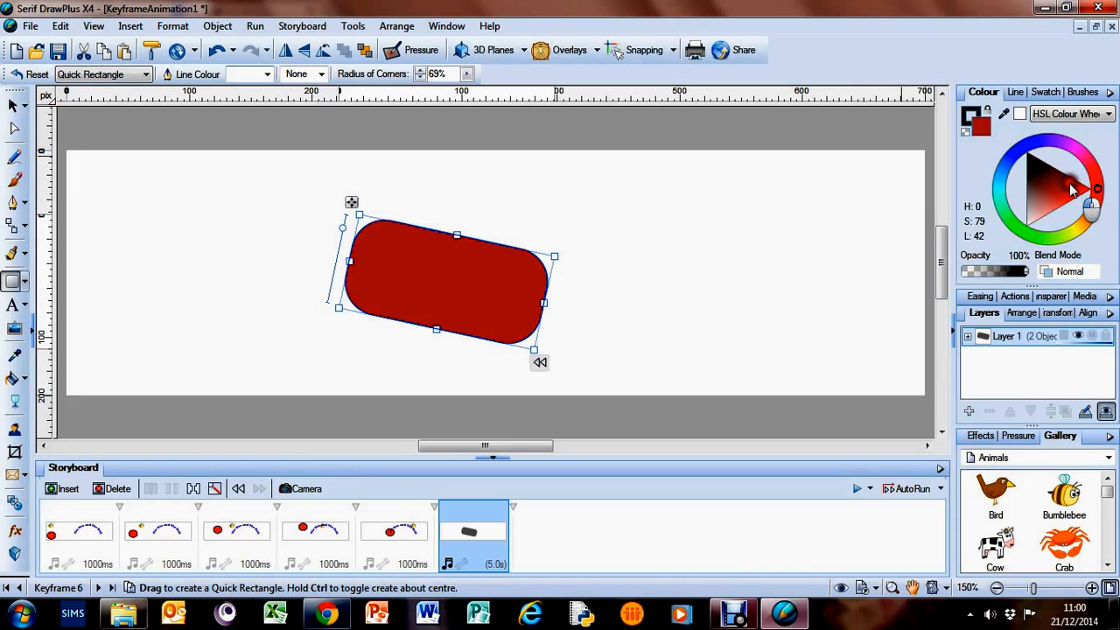
left_click(1022, 143)
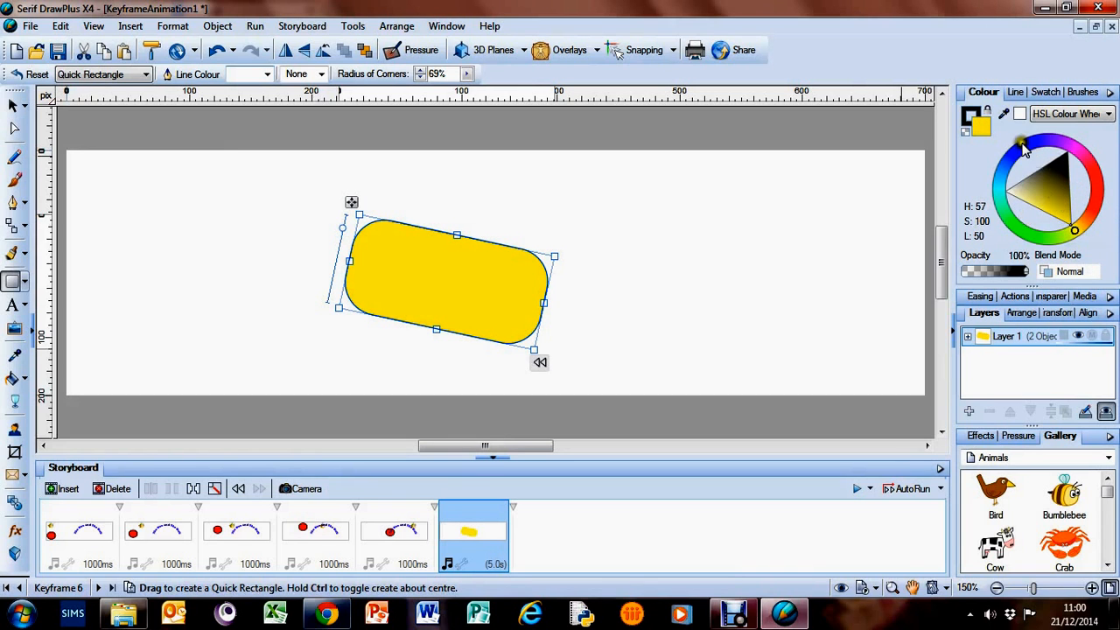
left_click(1088, 191)
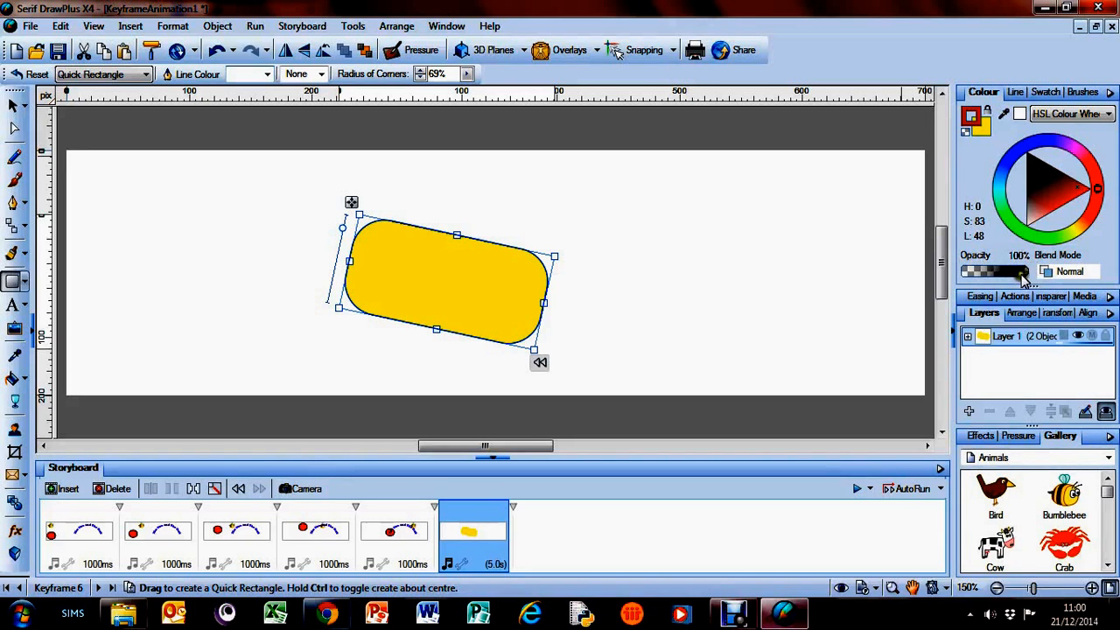
left_click_drag(1024, 271, 966, 271)
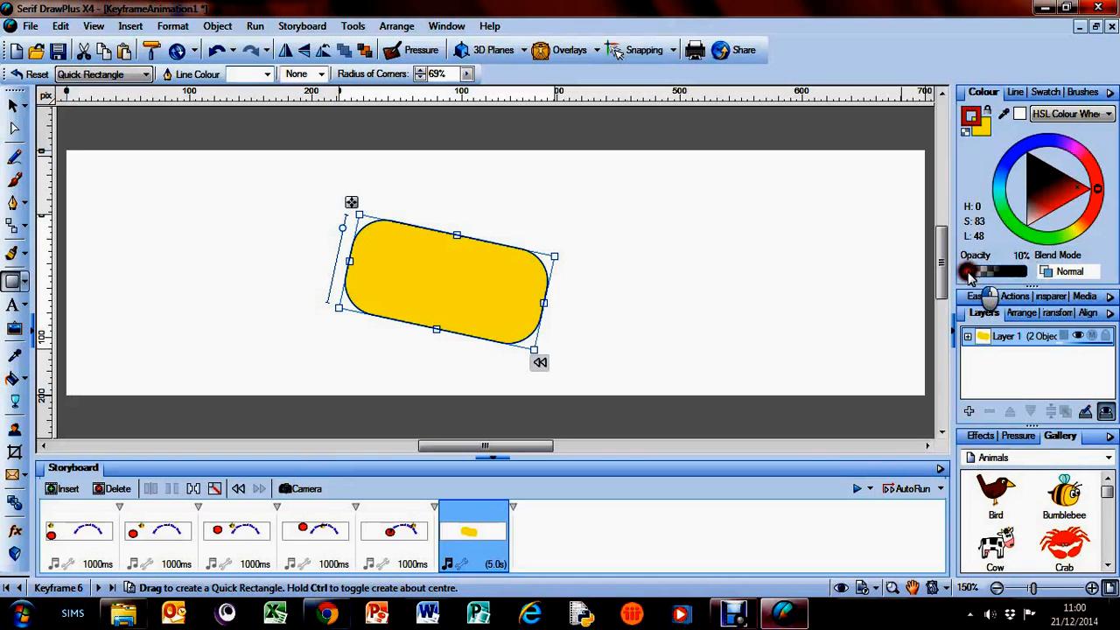
left_click_drag(994, 271, 965, 271)
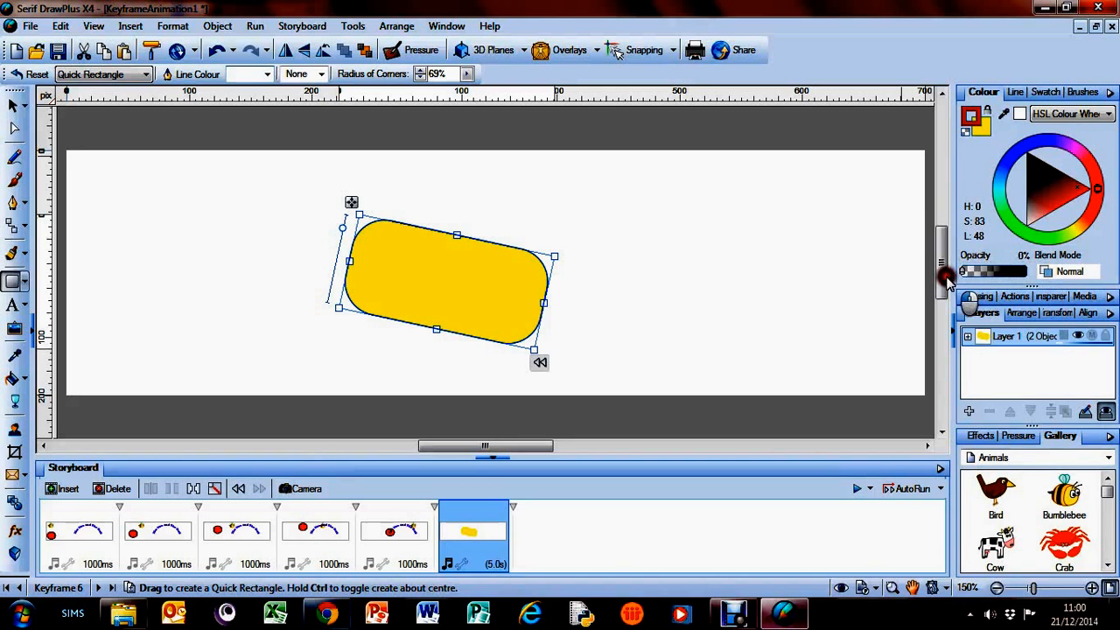
left_click_drag(963, 271, 1032, 271)
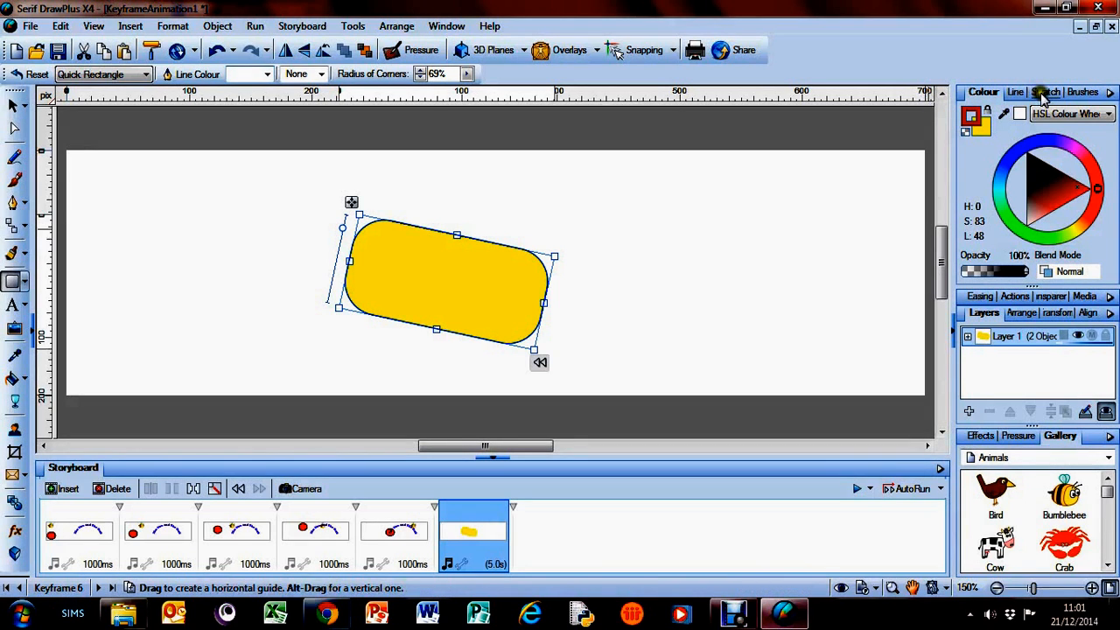
Show the Effects tab material presets and give the rectangle a textured gold 3D surface.
left_click(1078, 91)
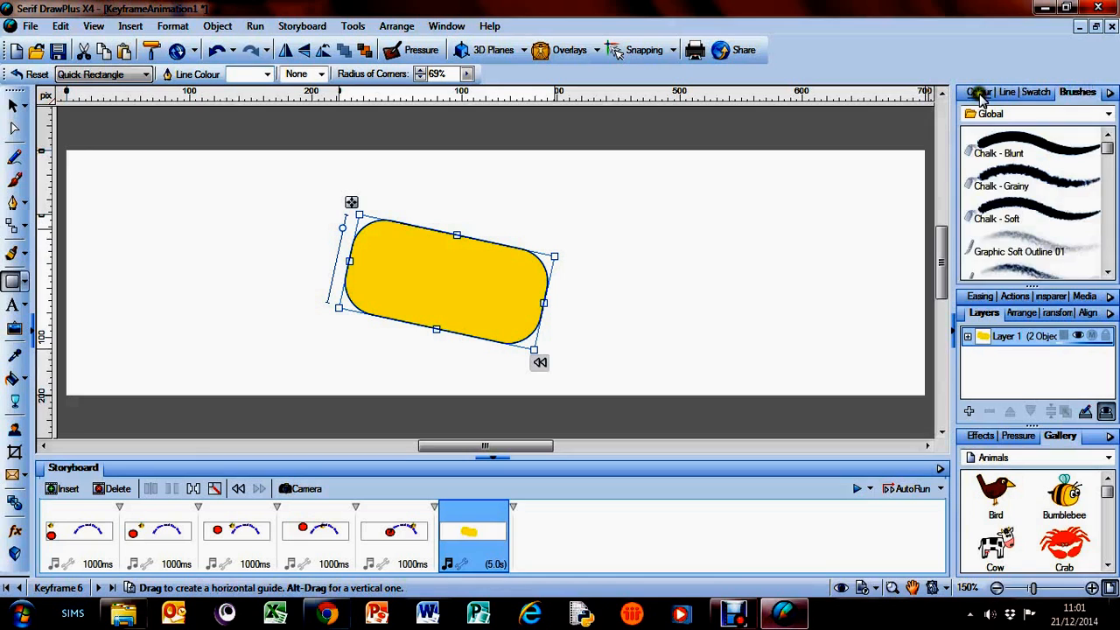
left_click(981, 91)
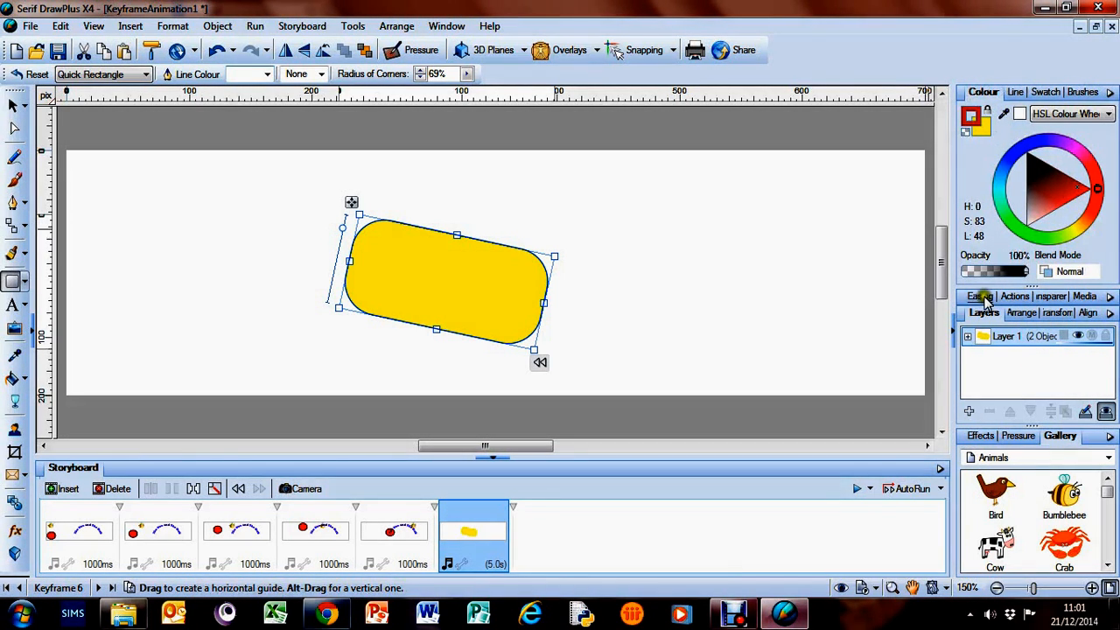
left_click(980, 434)
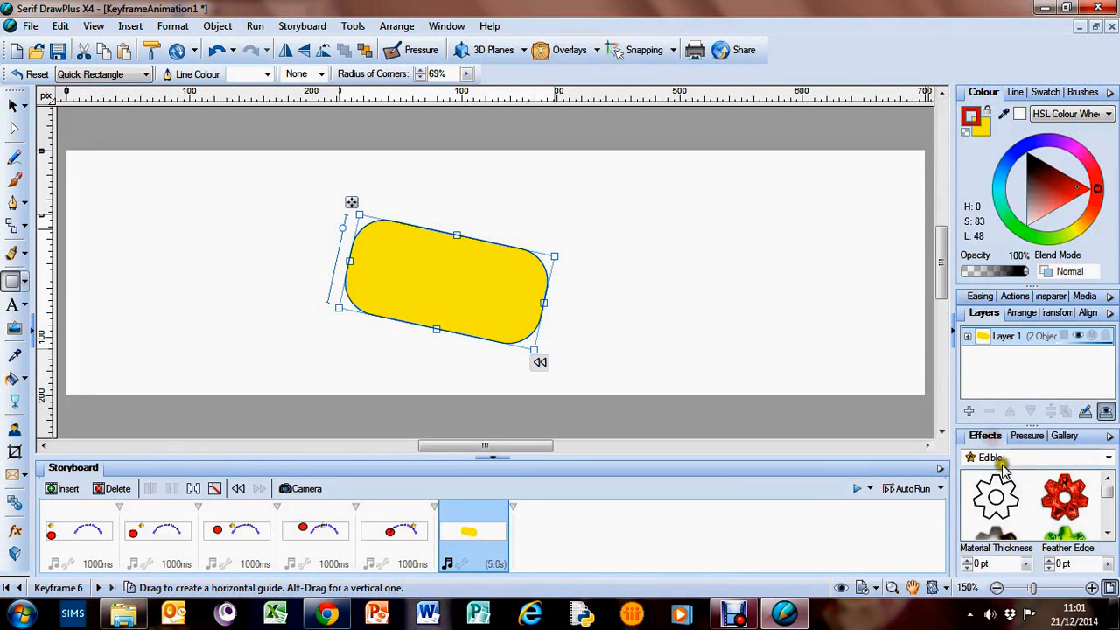
left_click(1065, 497)
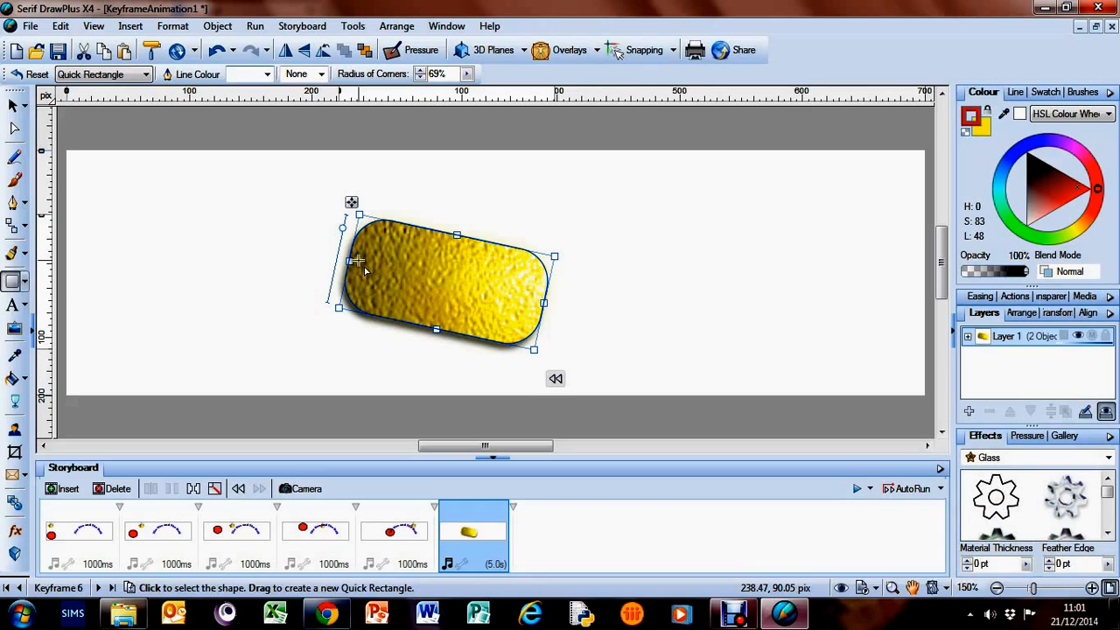
Cycle the rectangle through glossy glass, pale embossed and red-and-white blotchy textures.
left_click(1066, 498)
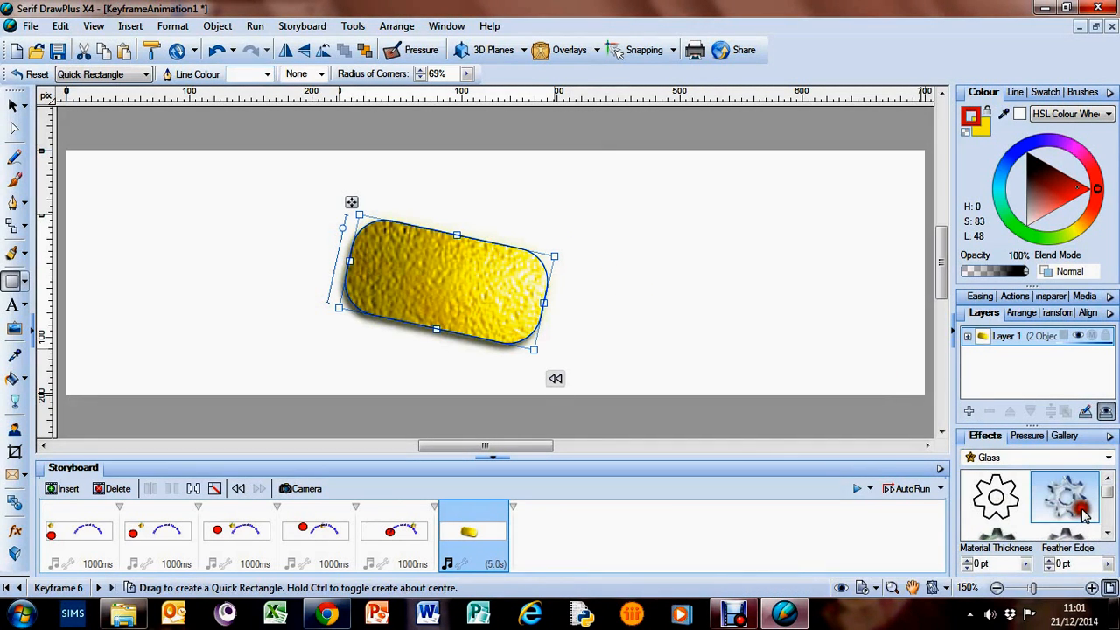
left_click(1065, 497)
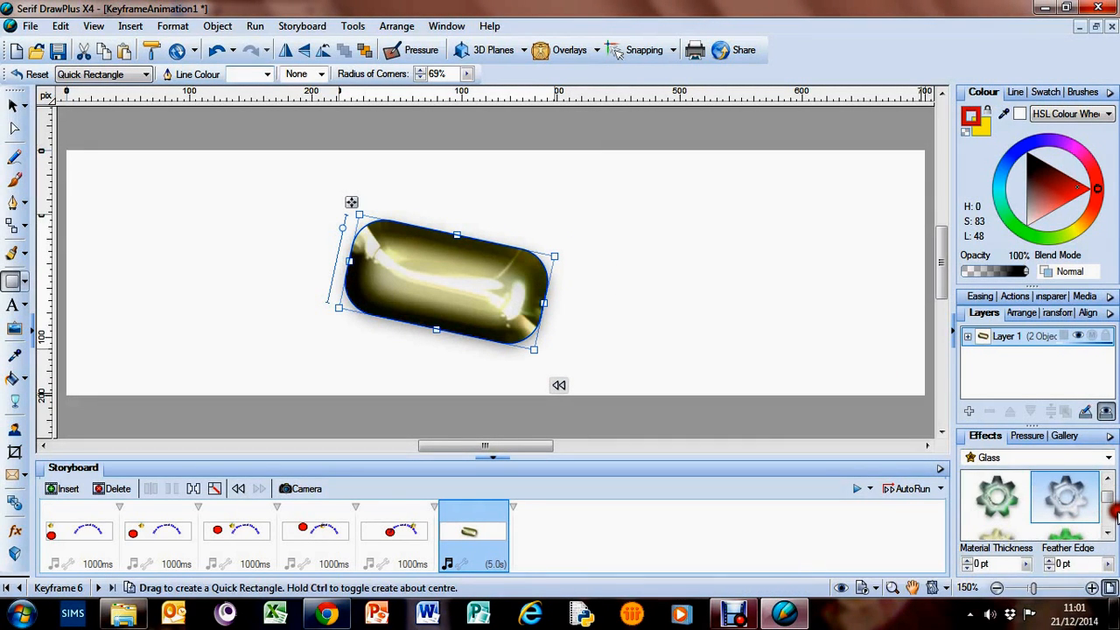
left_click(1064, 497)
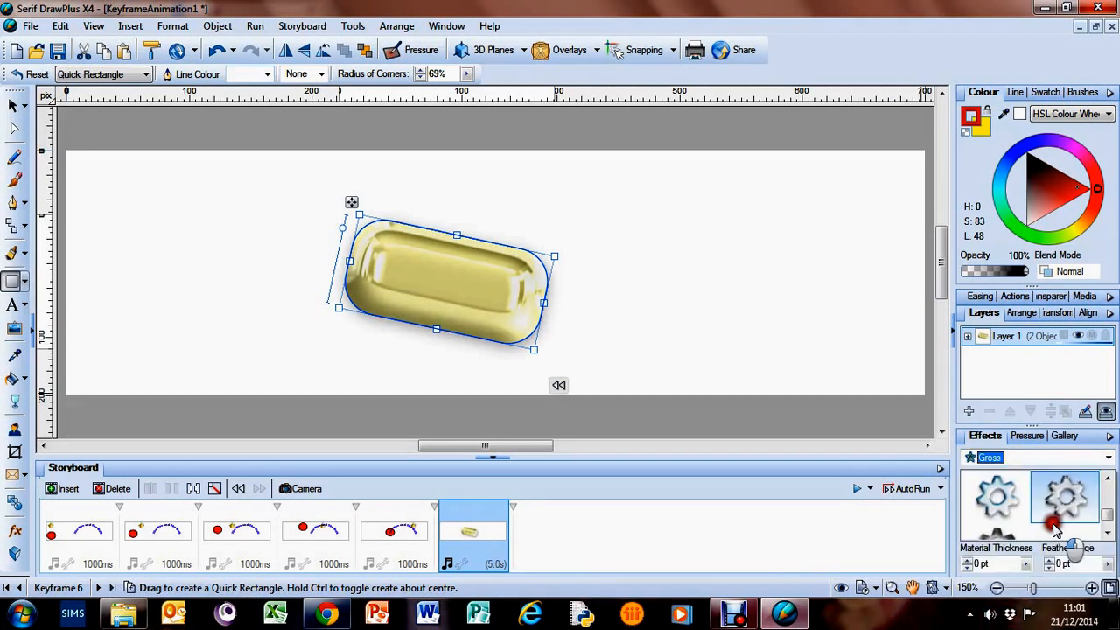
left_click(1065, 497)
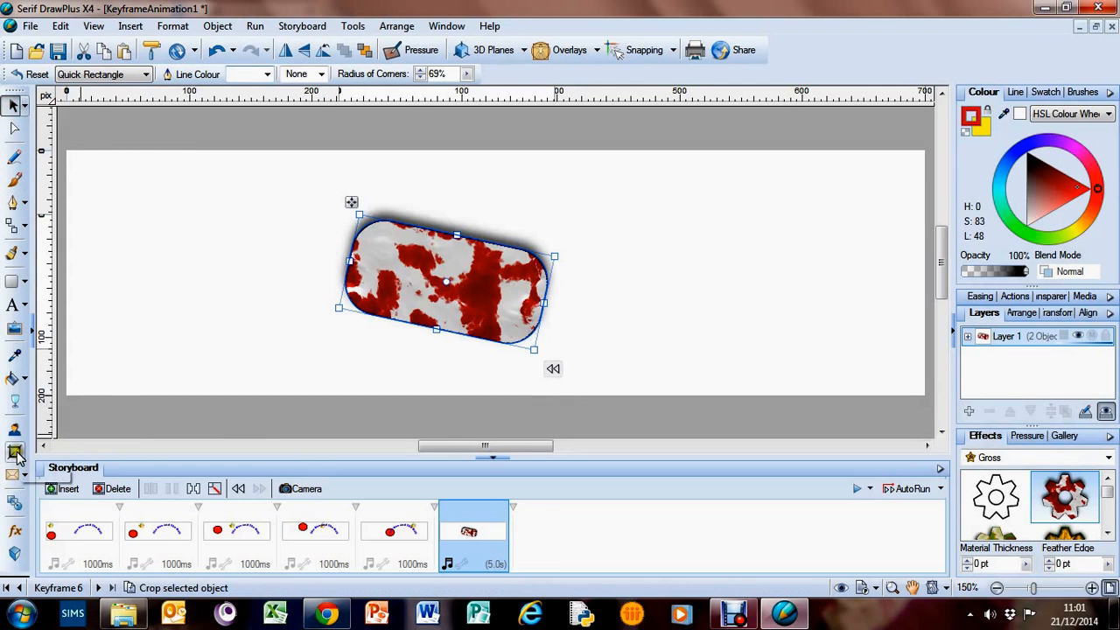
Leave the red-and-white textured rectangle and deselect it on the page.
left_click(14, 451)
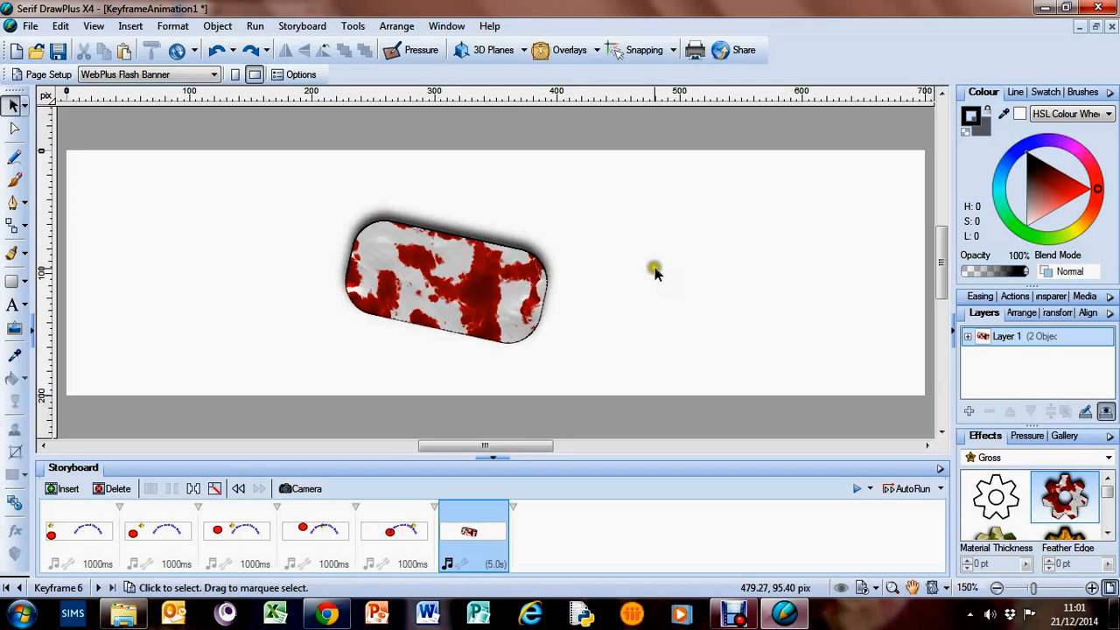
Revert the rectangle to its hammered-gold texture and reselect it.
left_click(447, 281)
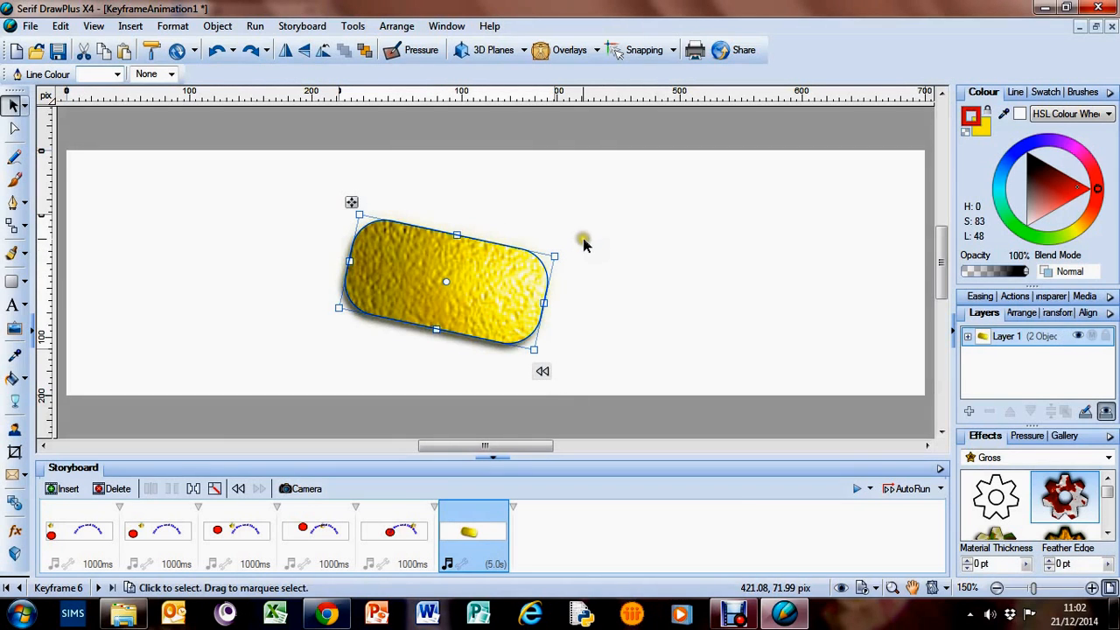
left_click(59, 26)
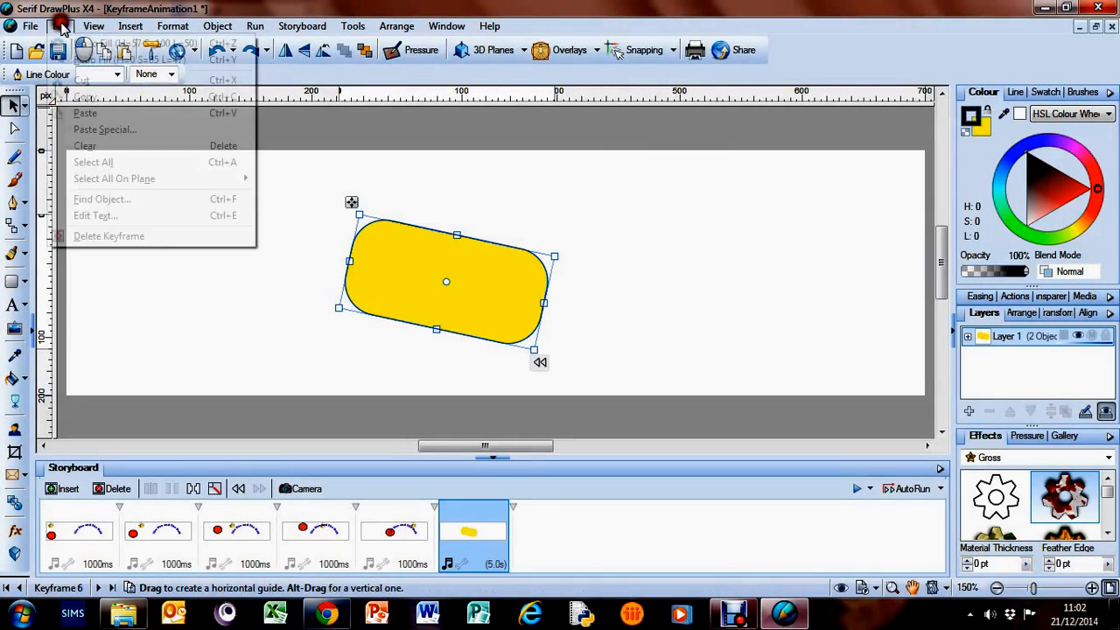
left_click(210, 294)
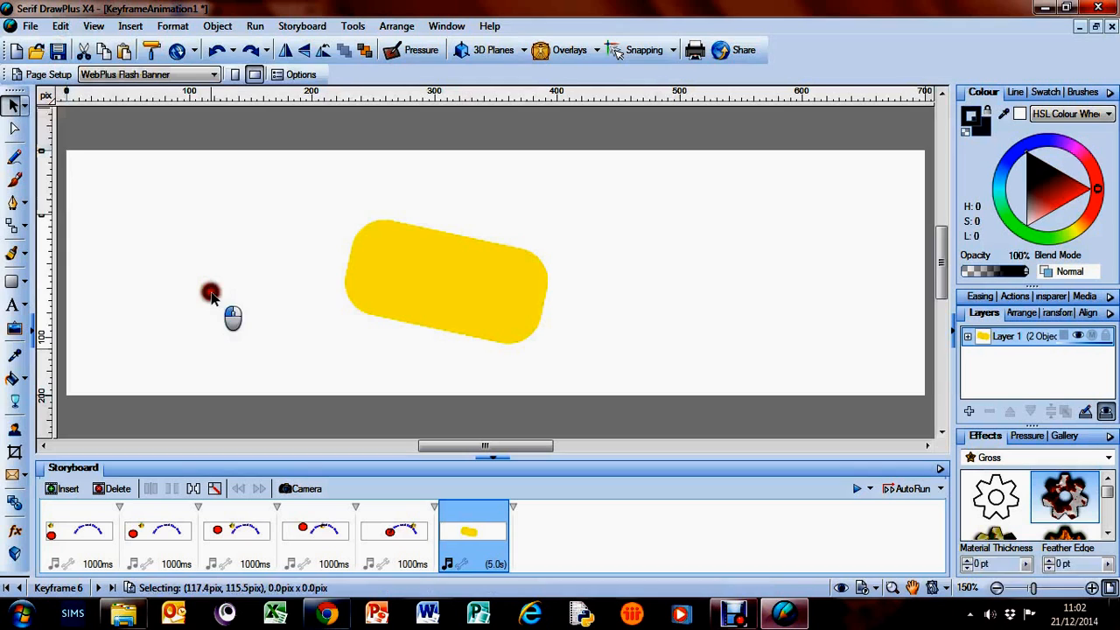
left_click(446, 282)
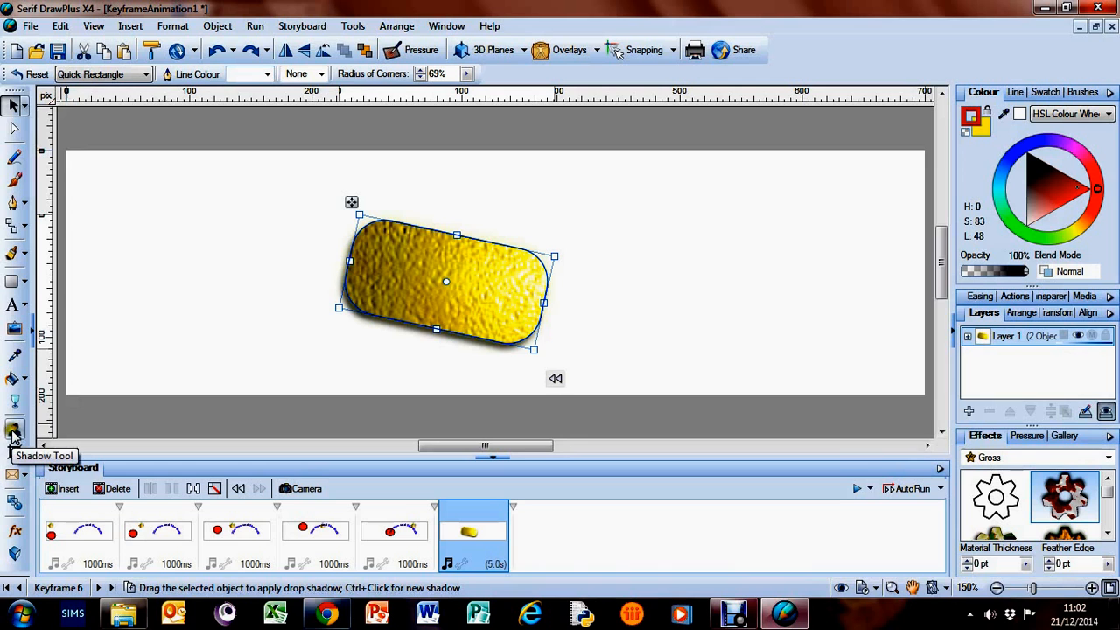
Offset and blur the yellow shape's drop shadow with the Shadow tool, fine-tuning its position.
left_click(14, 429)
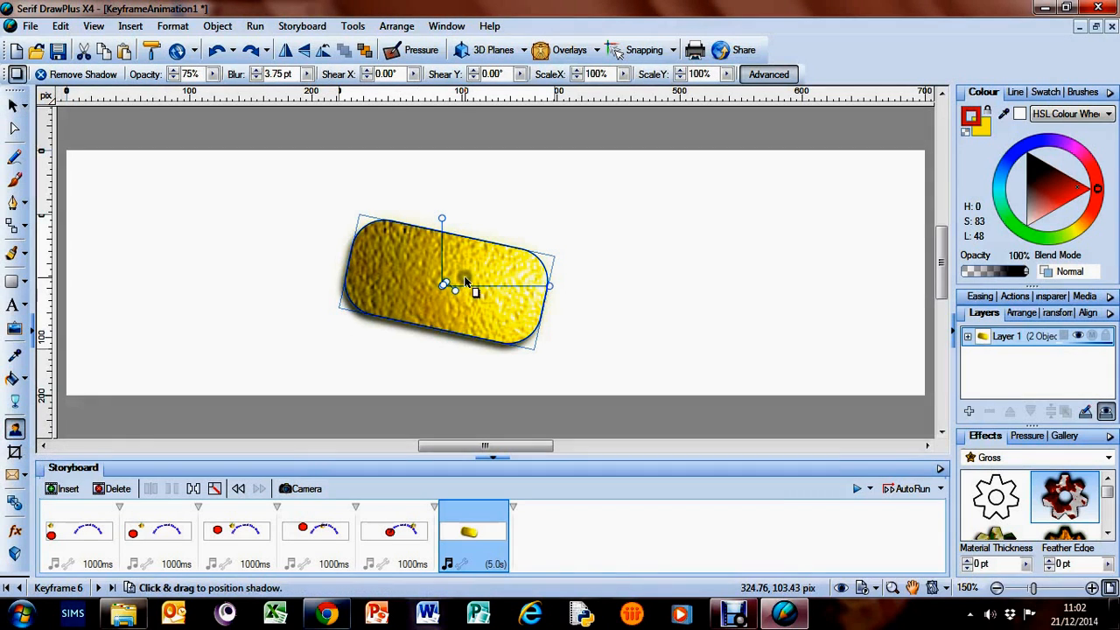
left_click_drag(441, 287, 452, 273)
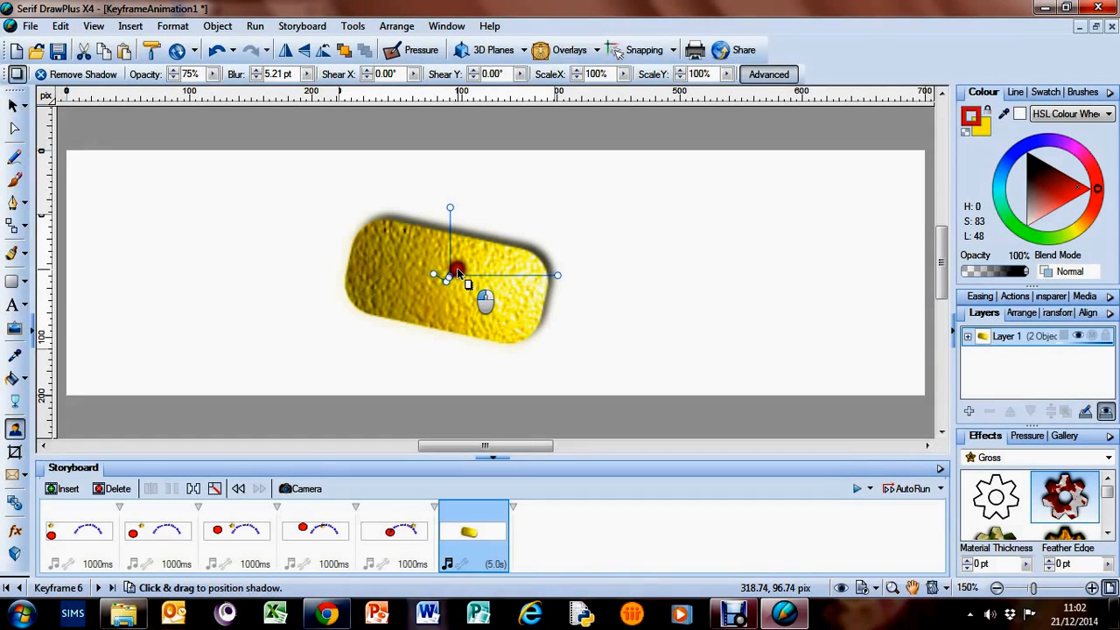
left_click_drag(455, 273, 464, 280)
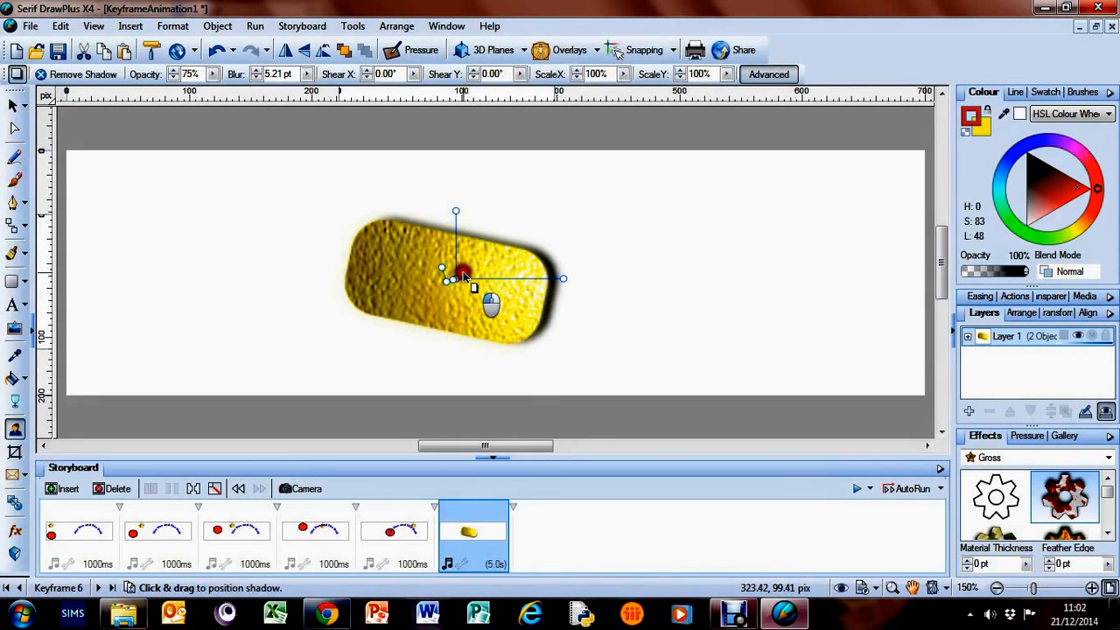
left_click_drag(464, 279, 455, 271)
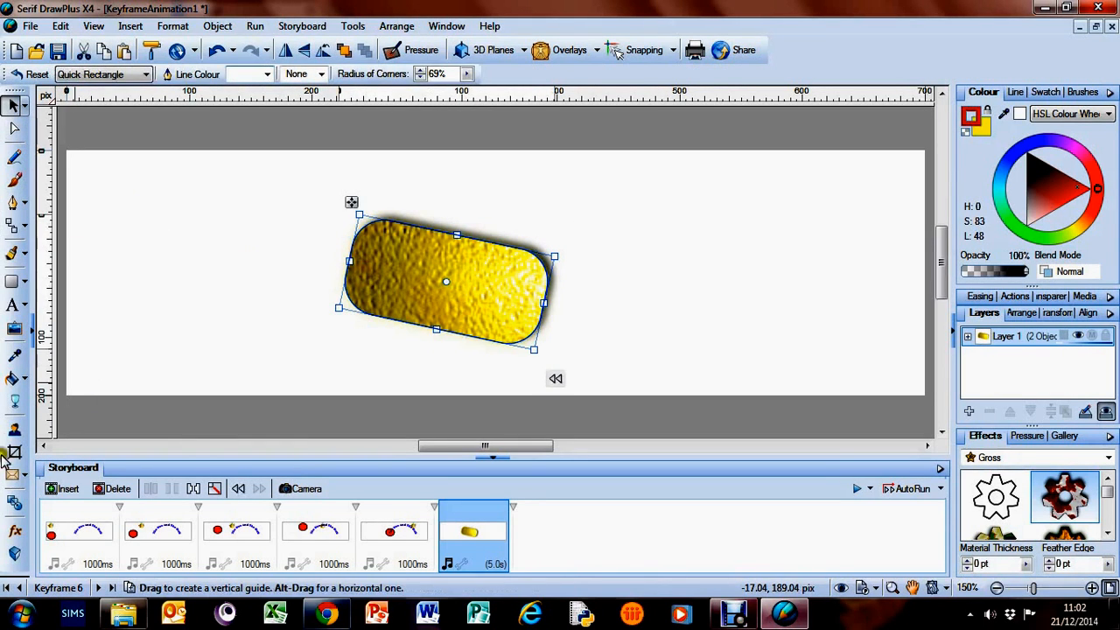
left_click(14, 452)
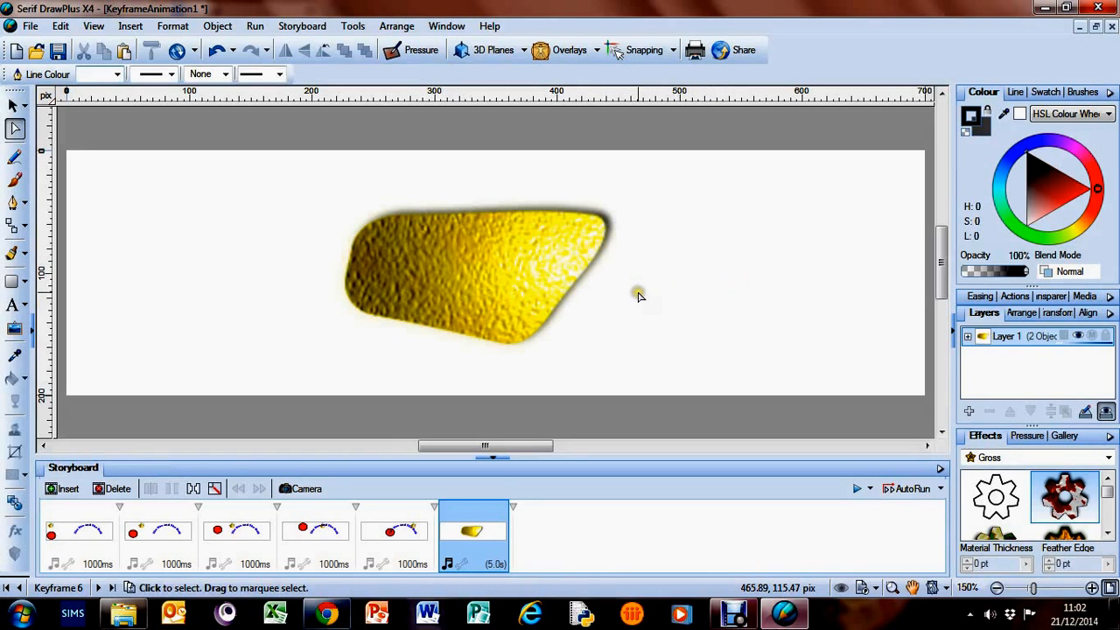
Add artistic text TEXT left of the shape, flare it with an envelope and tilt it into perspective.
left_click(14, 305)
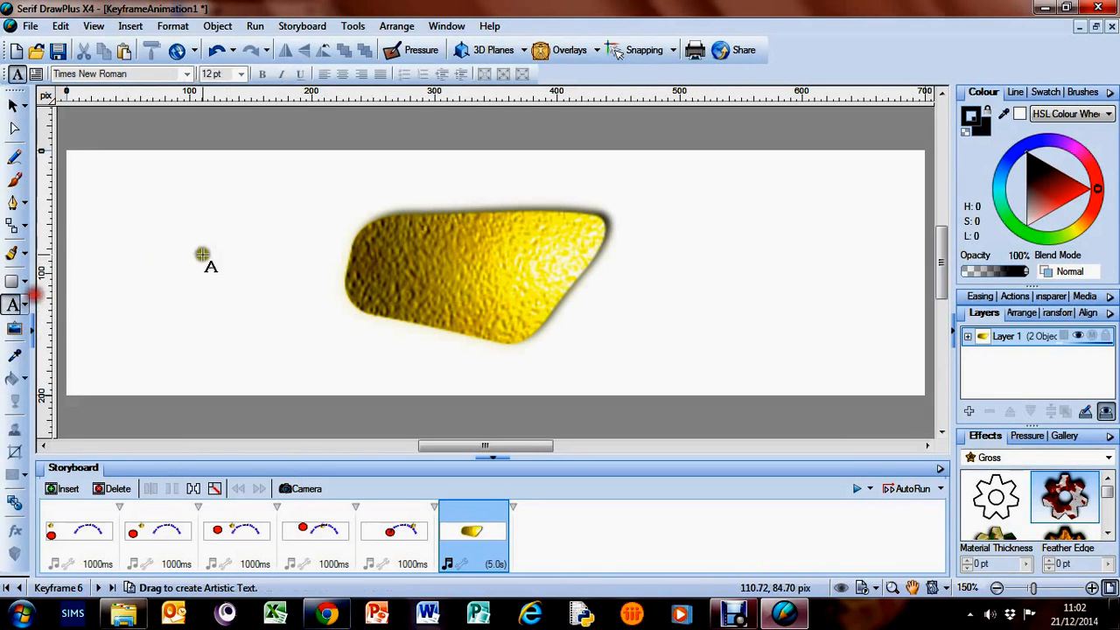
type("TEST")
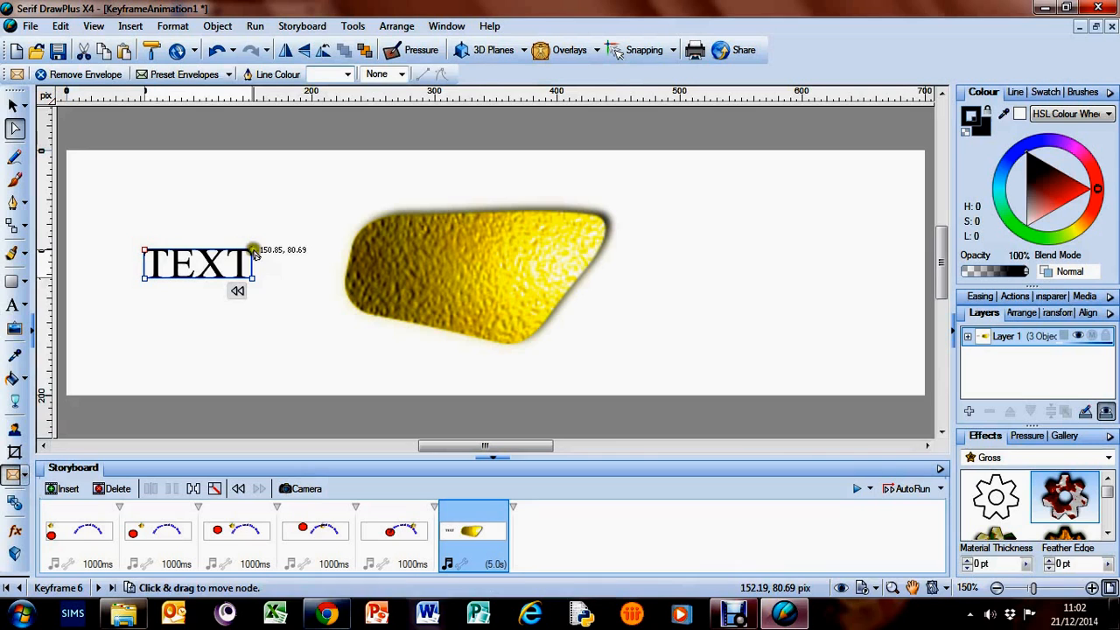
left_click_drag(252, 249, 254, 280)
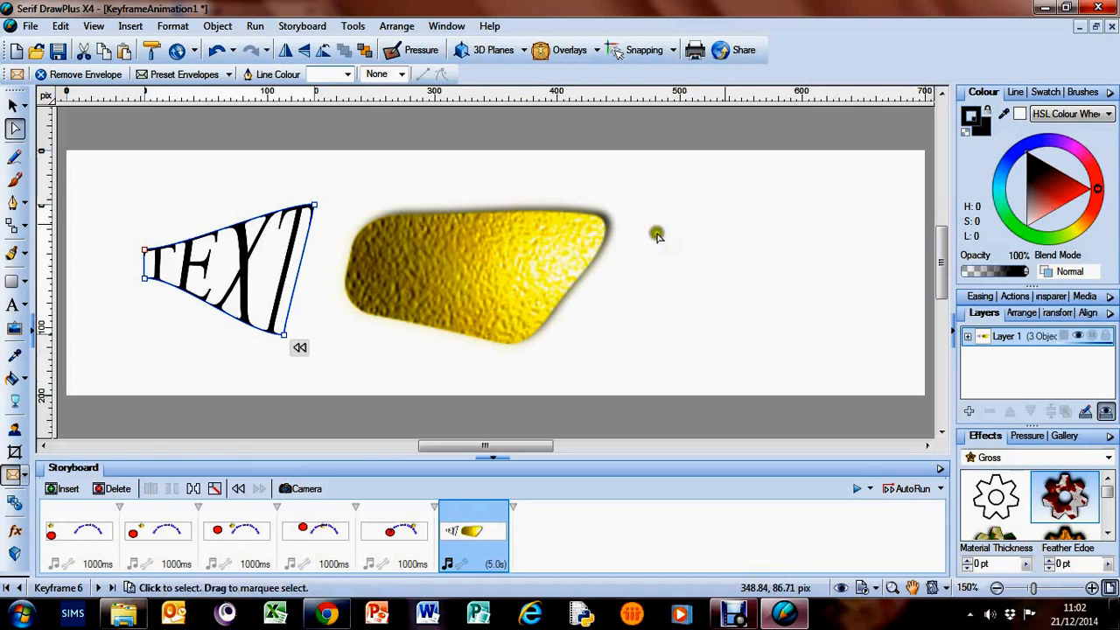
left_click(14, 472)
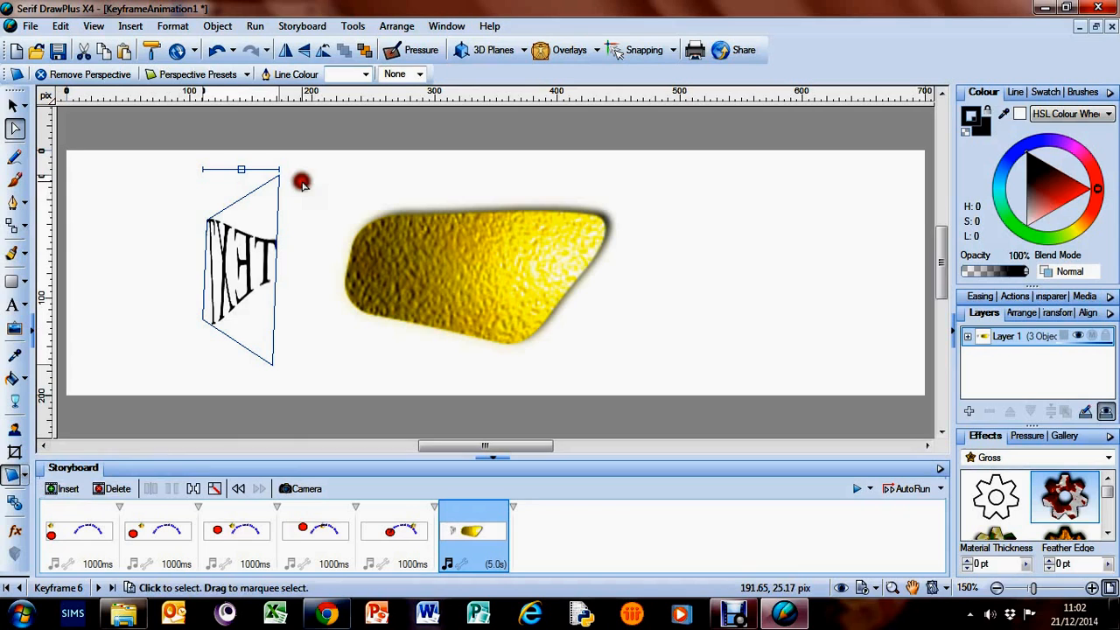
left_click_drag(301, 180, 228, 178)
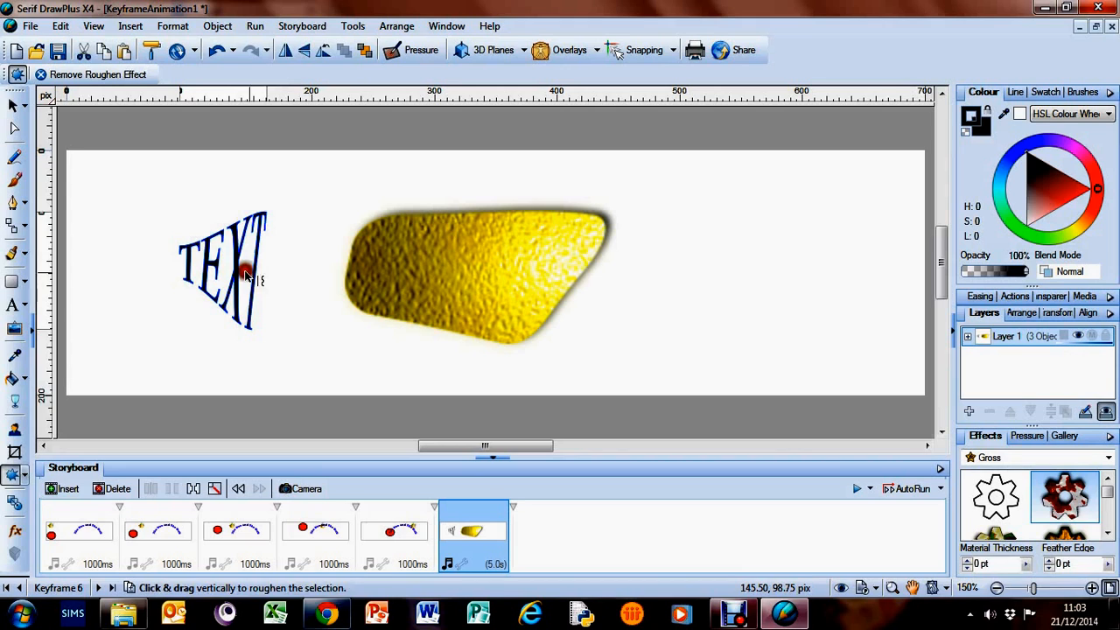
Roughen the TEXT letter edges with repeated Roughen tool drags until suitably jagged.
left_click_drag(245, 276, 266, 227)
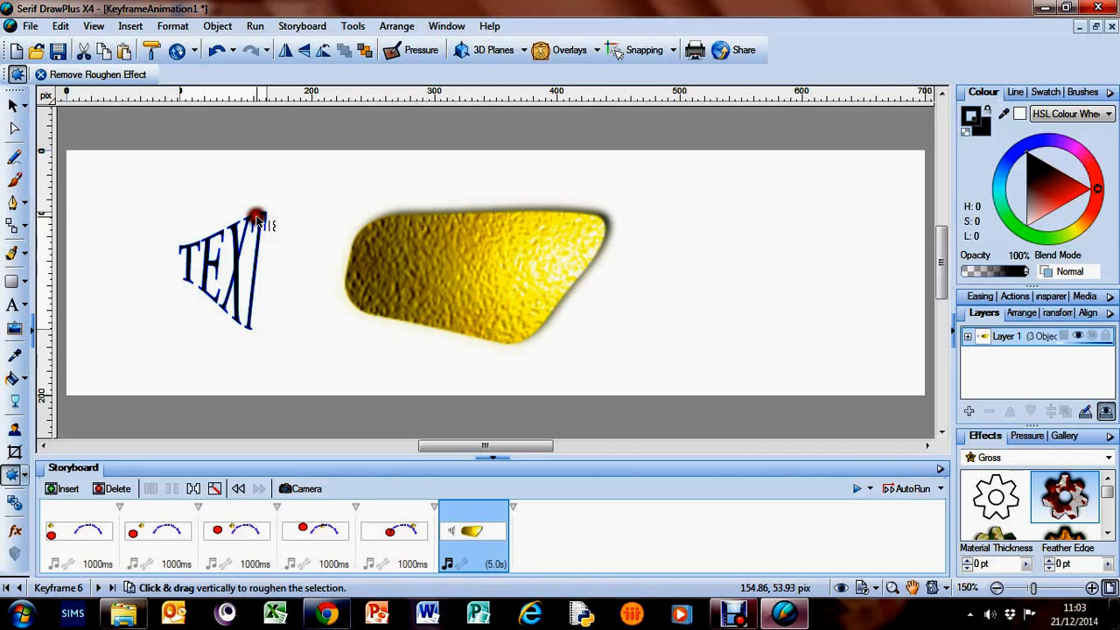
left_click_drag(259, 218, 263, 231)
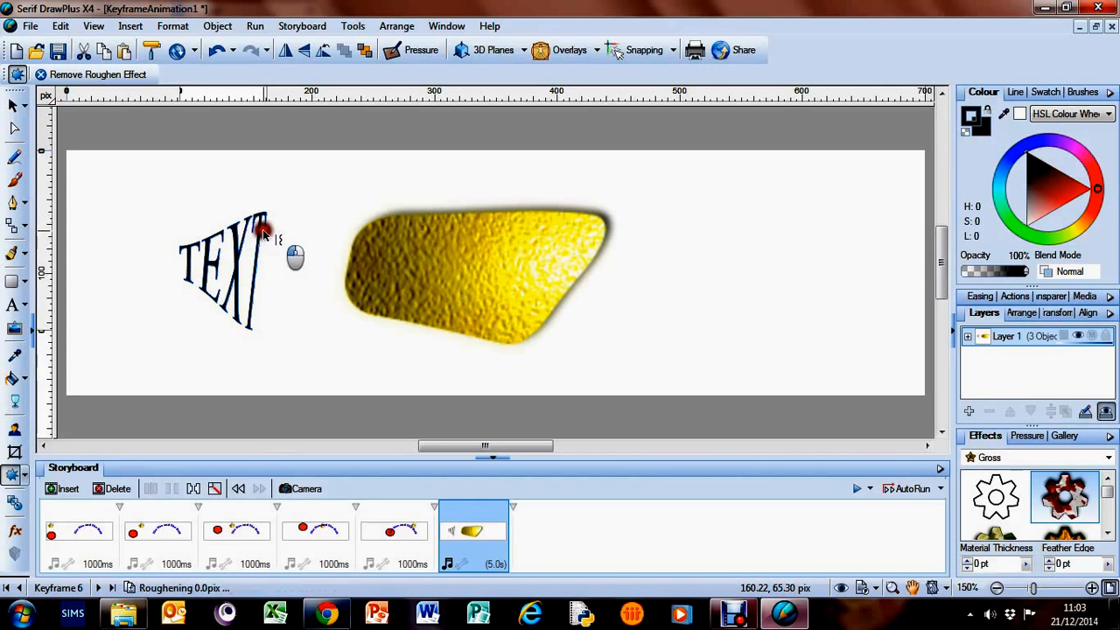
left_click_drag(263, 237, 229, 324)
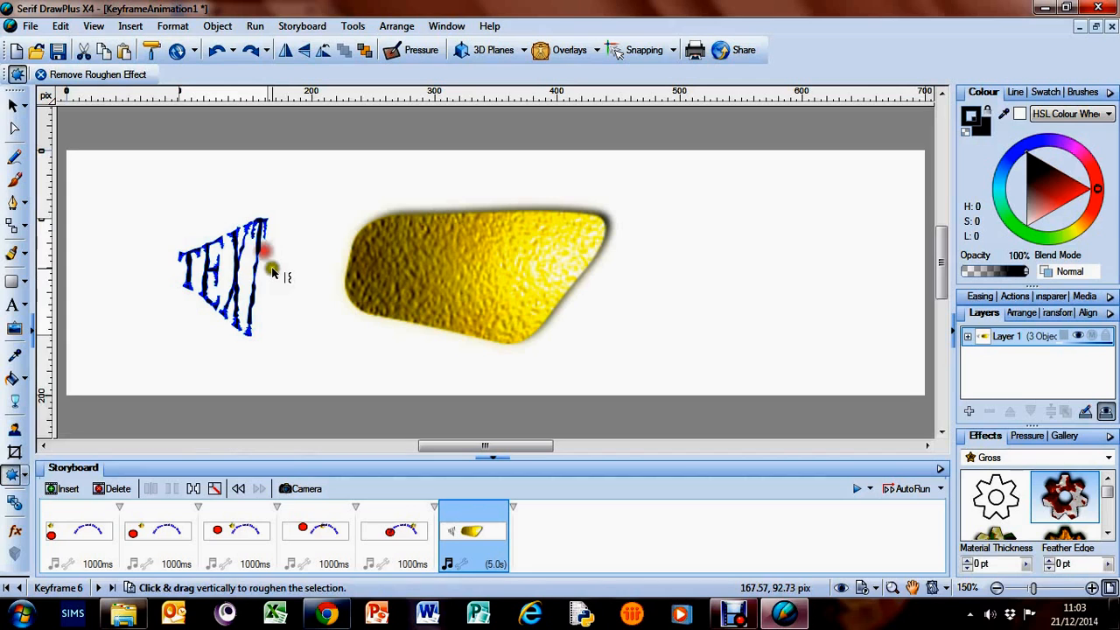
left_click_drag(266, 253, 245, 284)
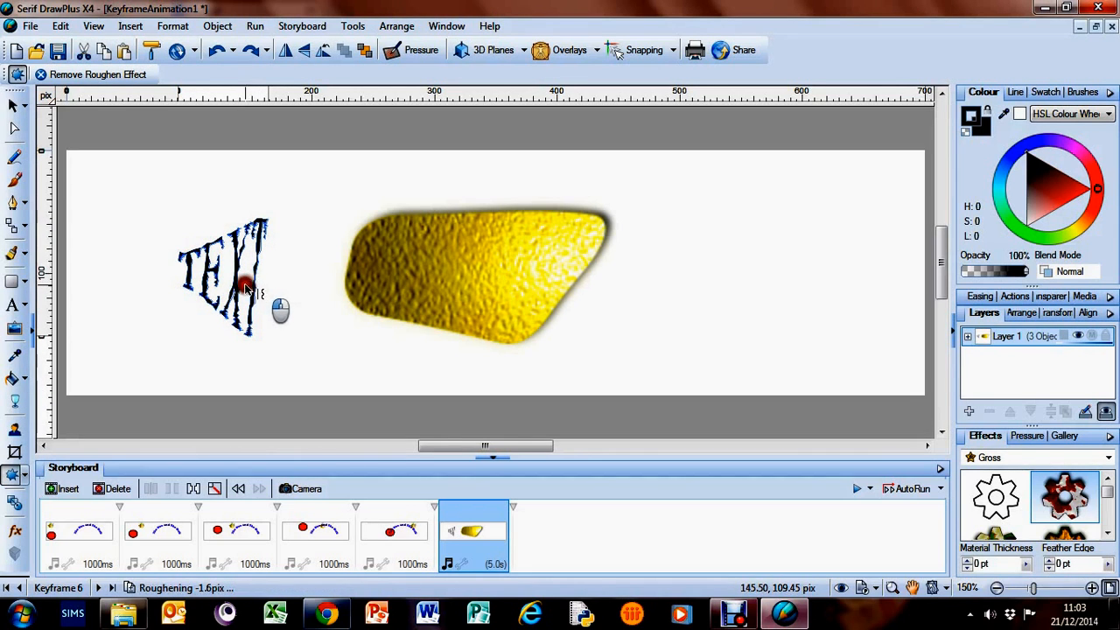
left_click_drag(248, 289, 249, 319)
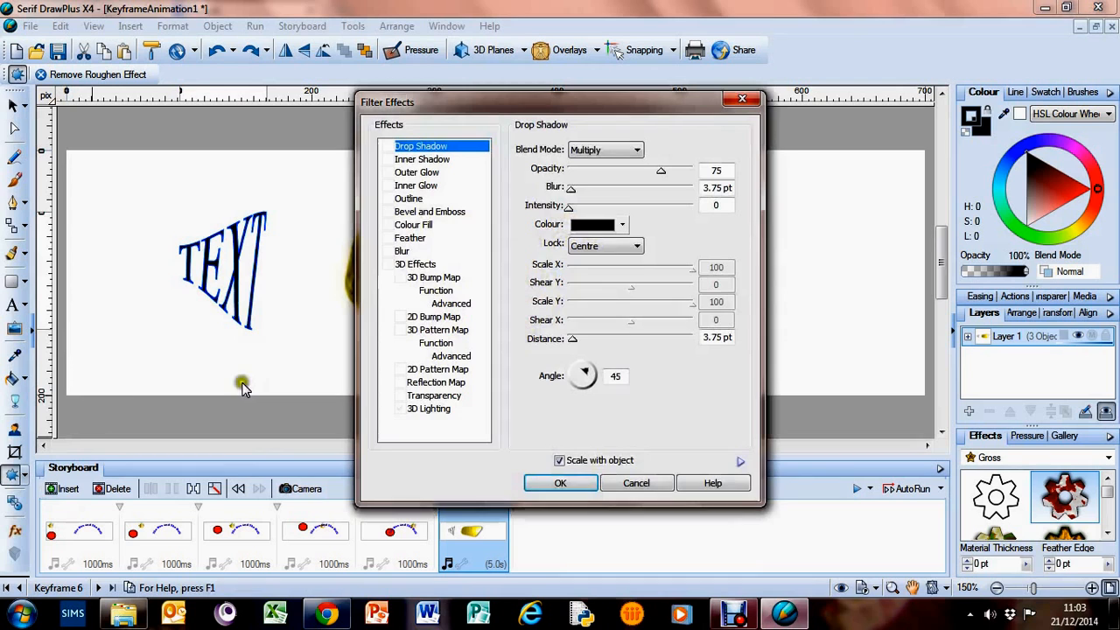
Add the word TEST below the shape and enlarge it.
left_click(560, 483)
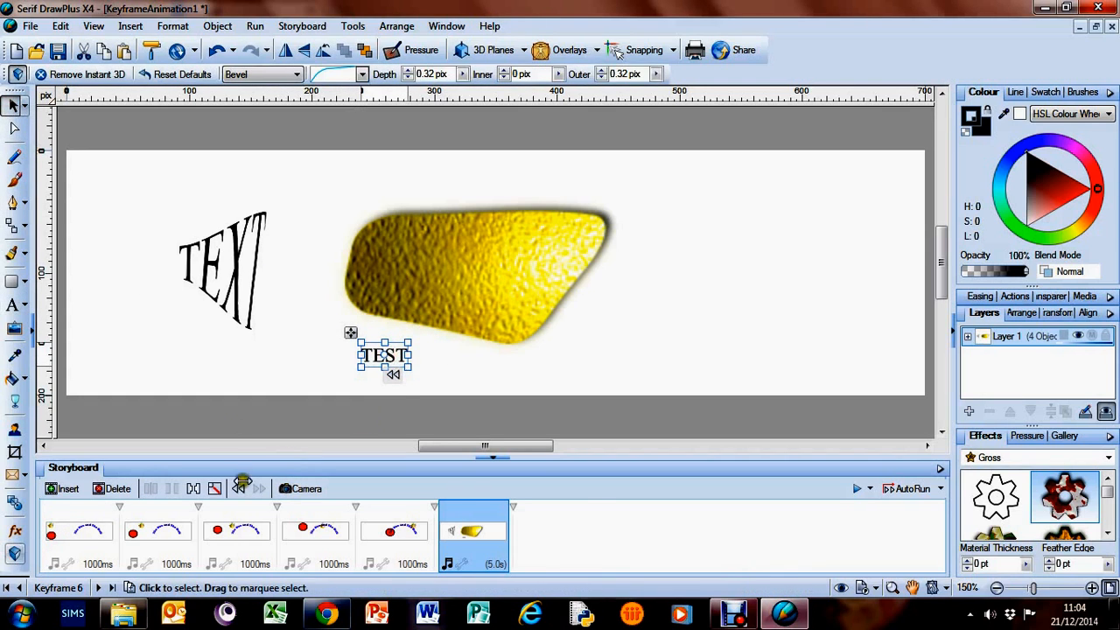
double_click(383, 355)
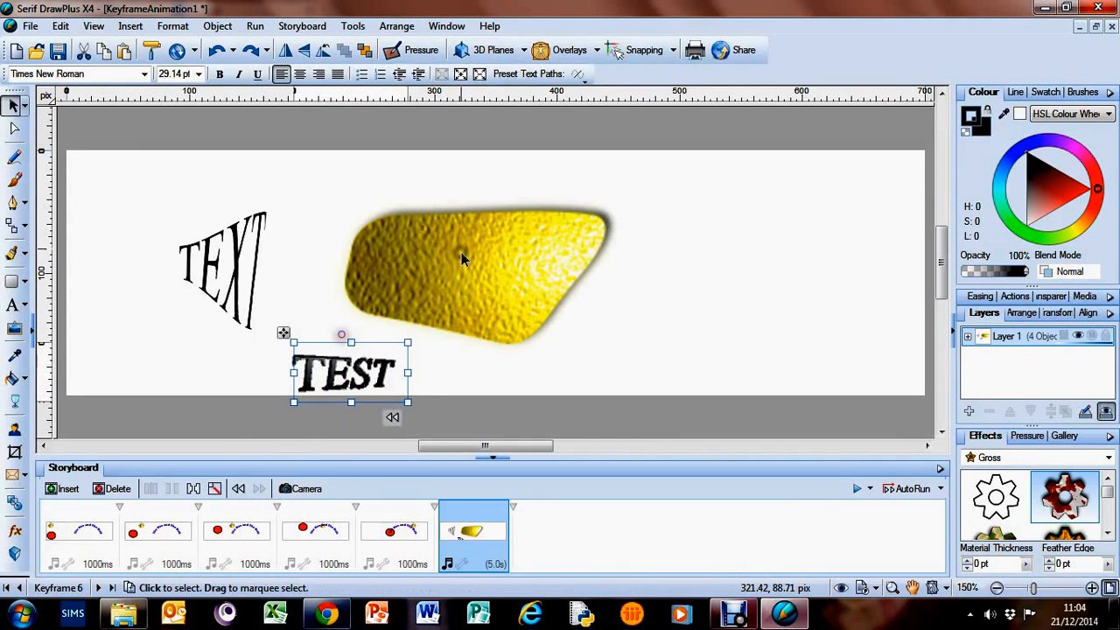
Apply Instant 3D to the yellow shape, confirming conversion of the envelope to curves.
left_click(14, 554)
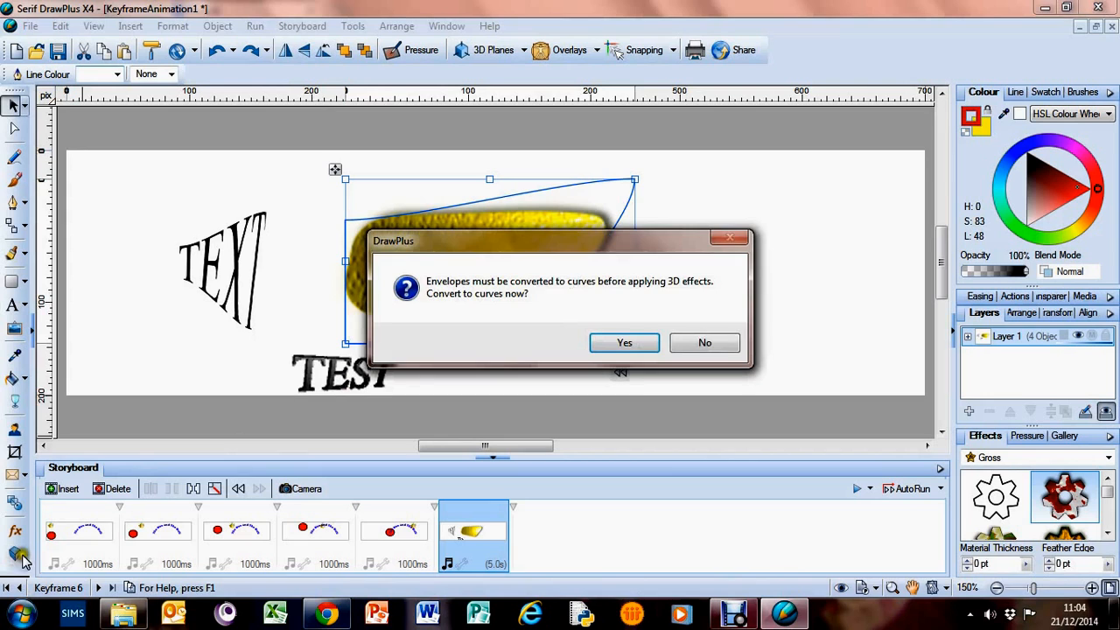
left_click(623, 341)
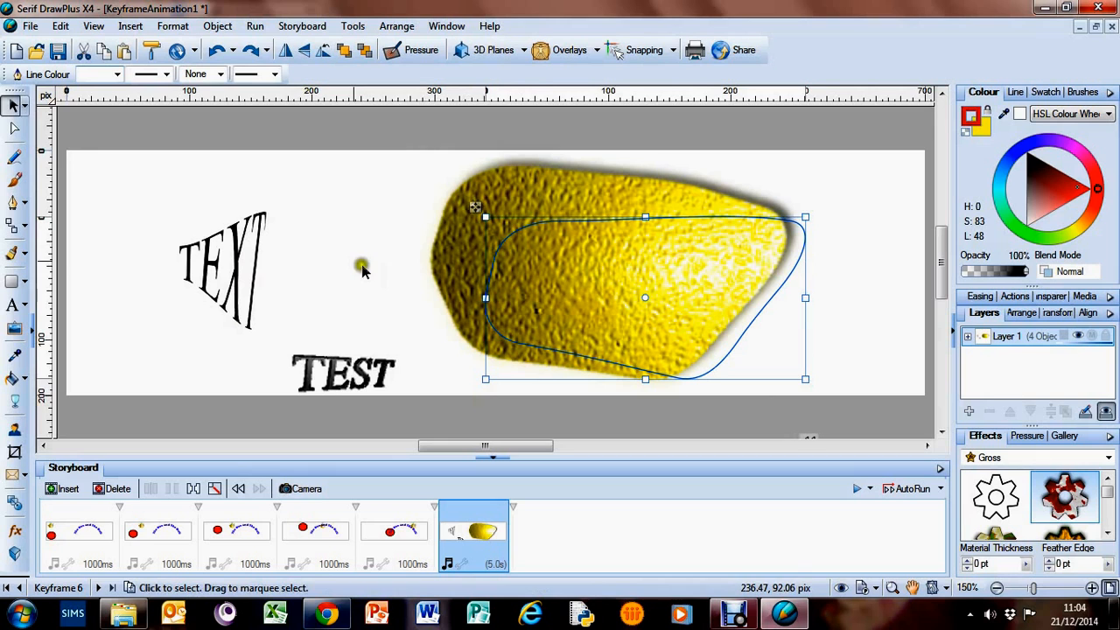
left_click(343, 371)
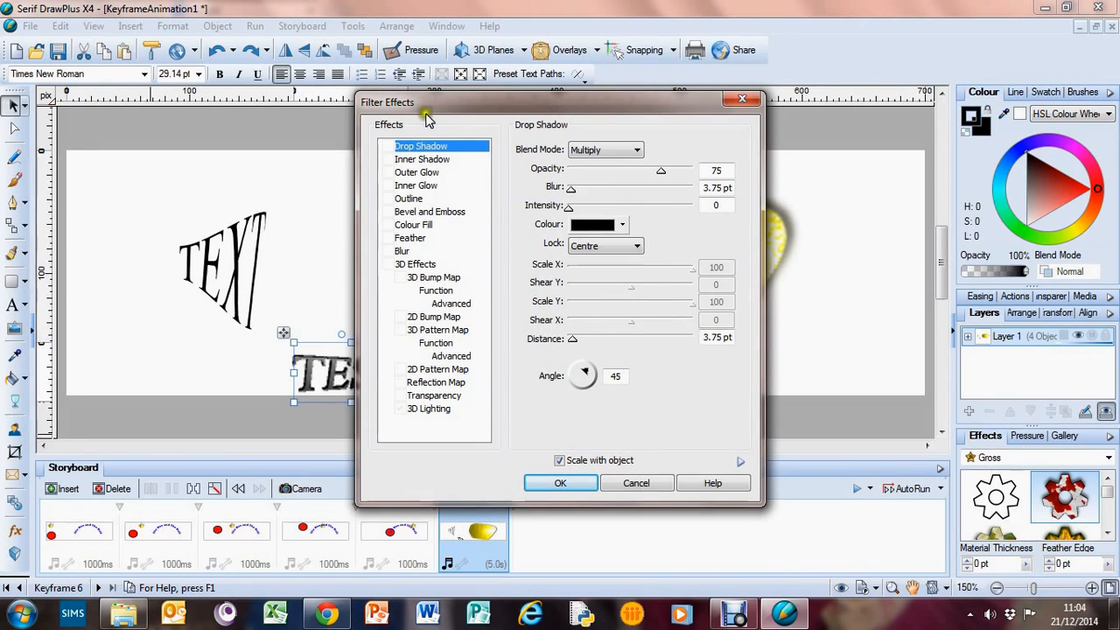
Give TEST a red Outer Glow filter effect and confirm it.
left_click(417, 174)
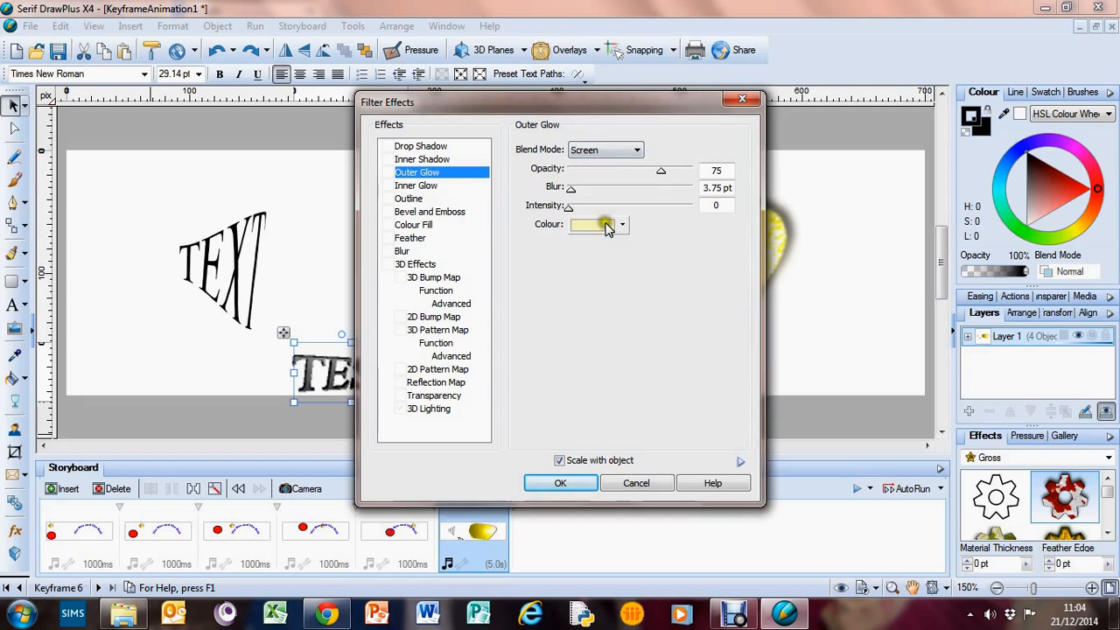
left_click(596, 224)
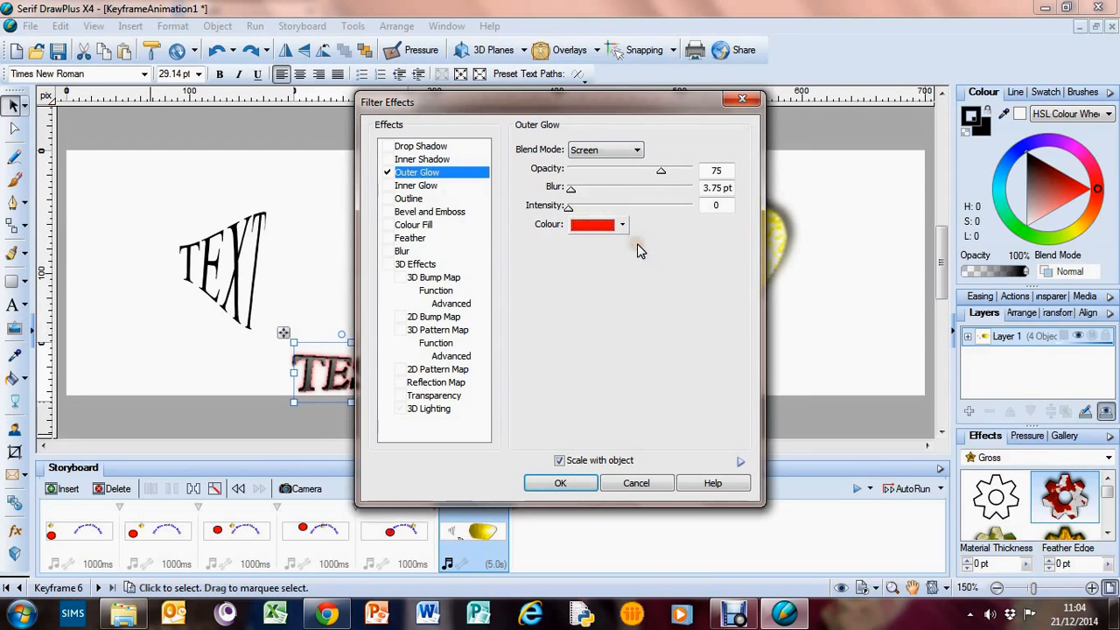
mouse_move(662, 192)
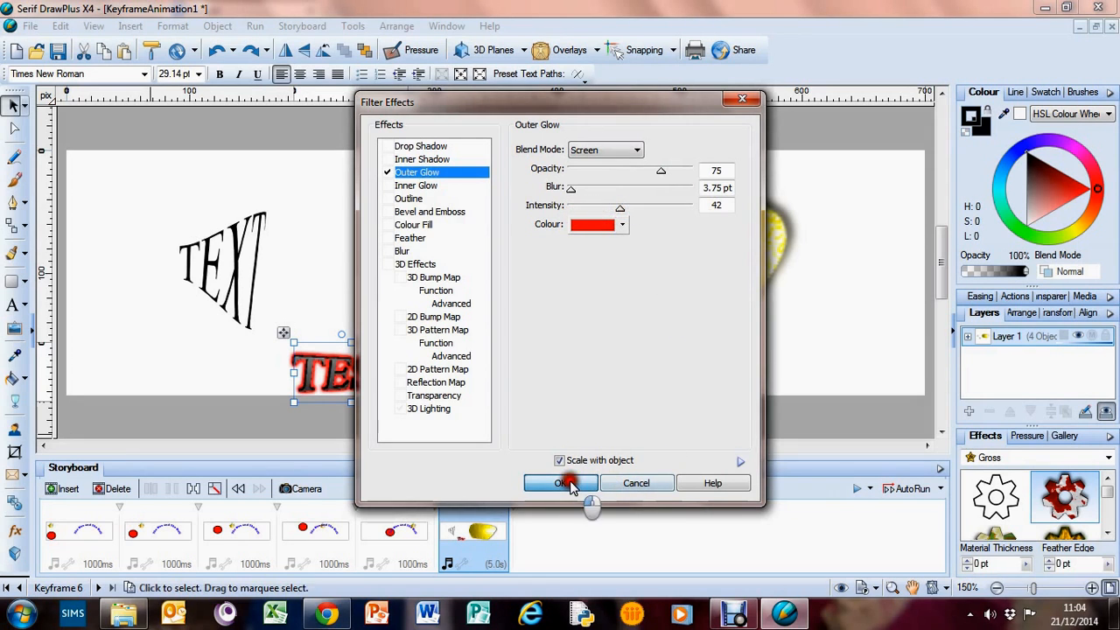
left_click(560, 483)
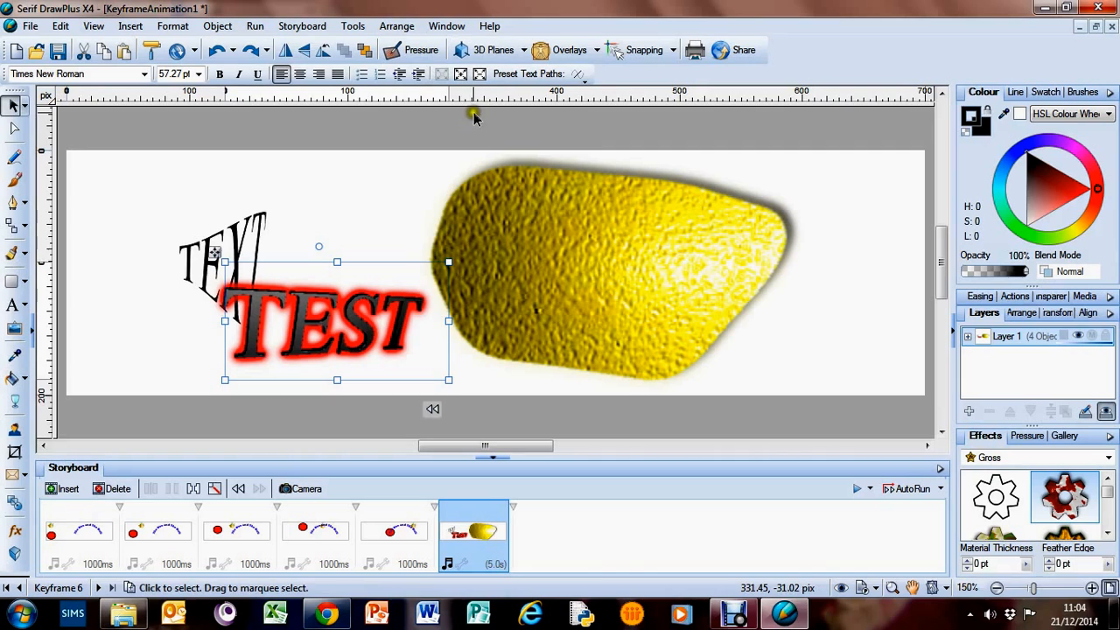
mouse_move(455, 115)
type("TEXT")
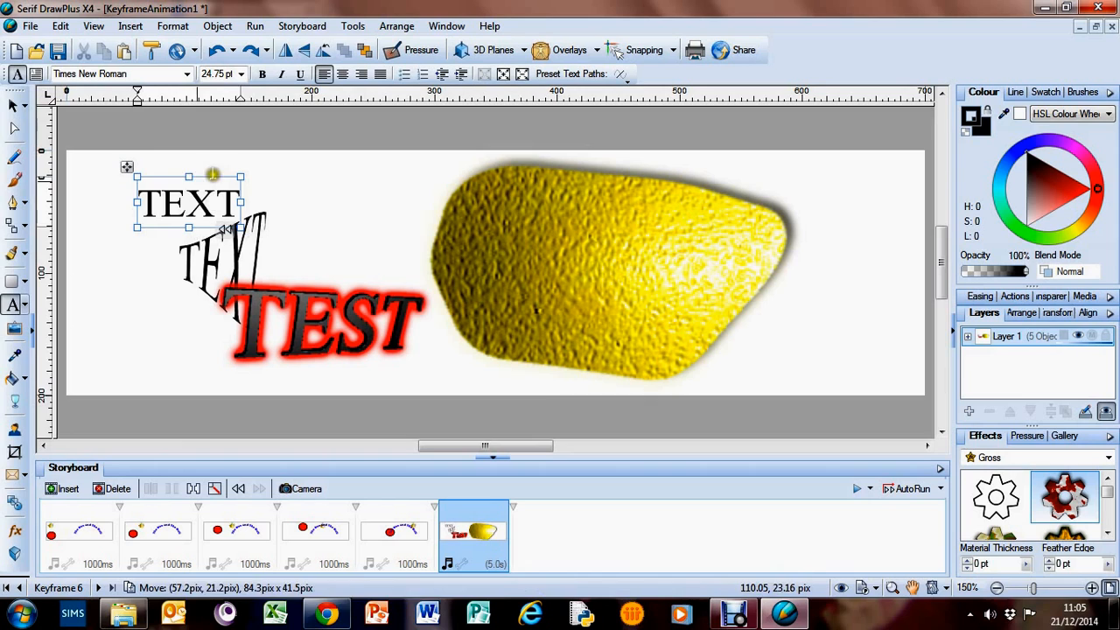
Move the new TEXT to the top left and fit it to a curved preset text path.
left_click_drag(189, 201, 141, 184)
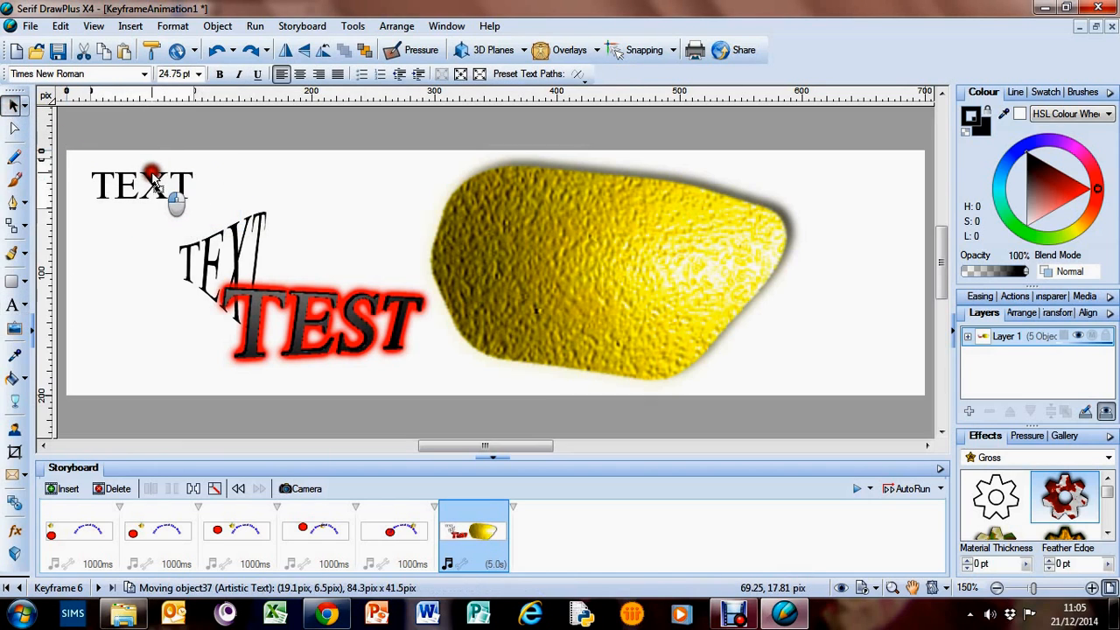
left_click(579, 74)
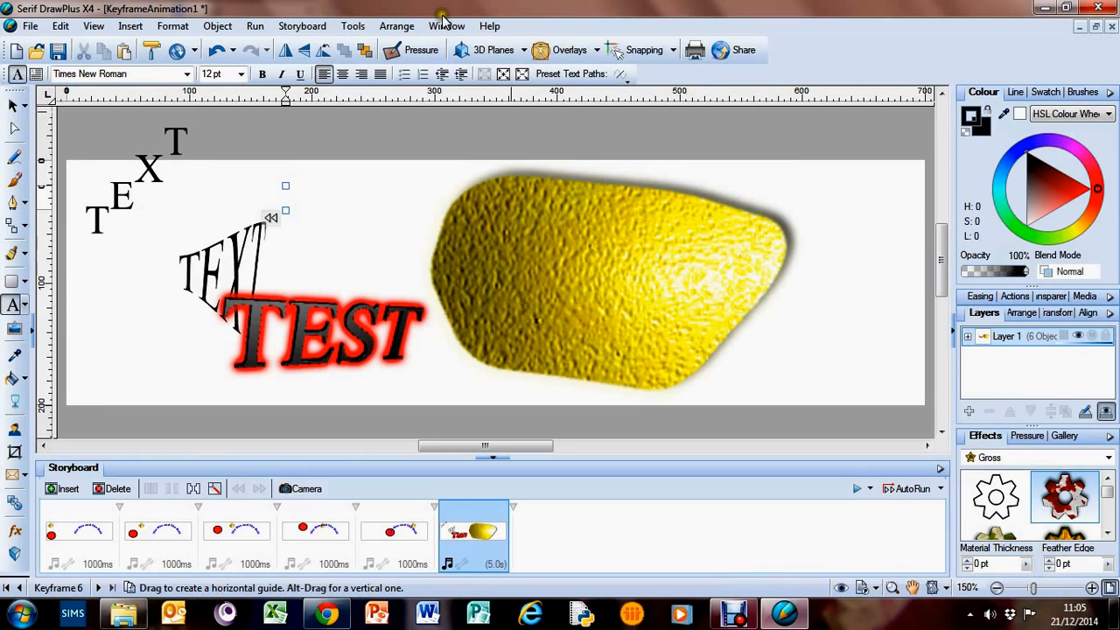
mouse_move(469, 19)
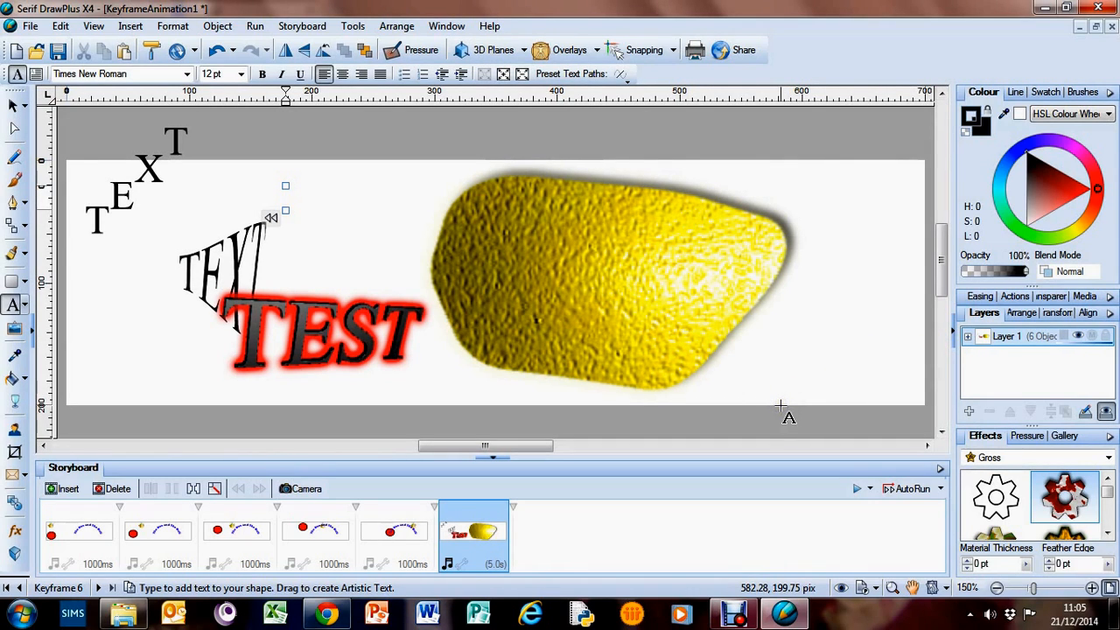
mouse_move(613, 231)
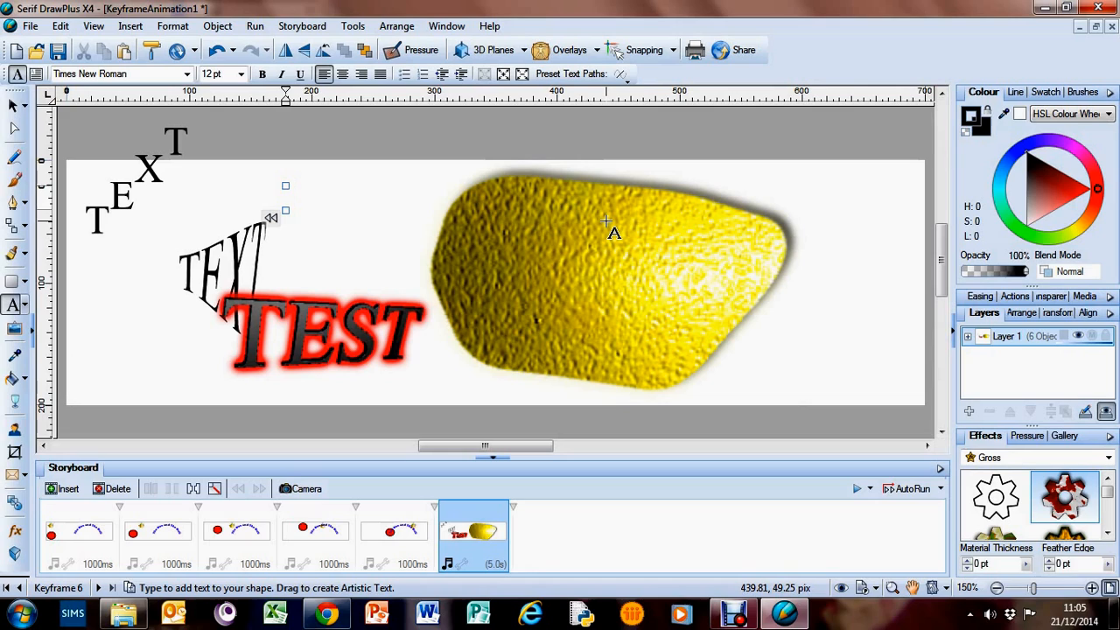